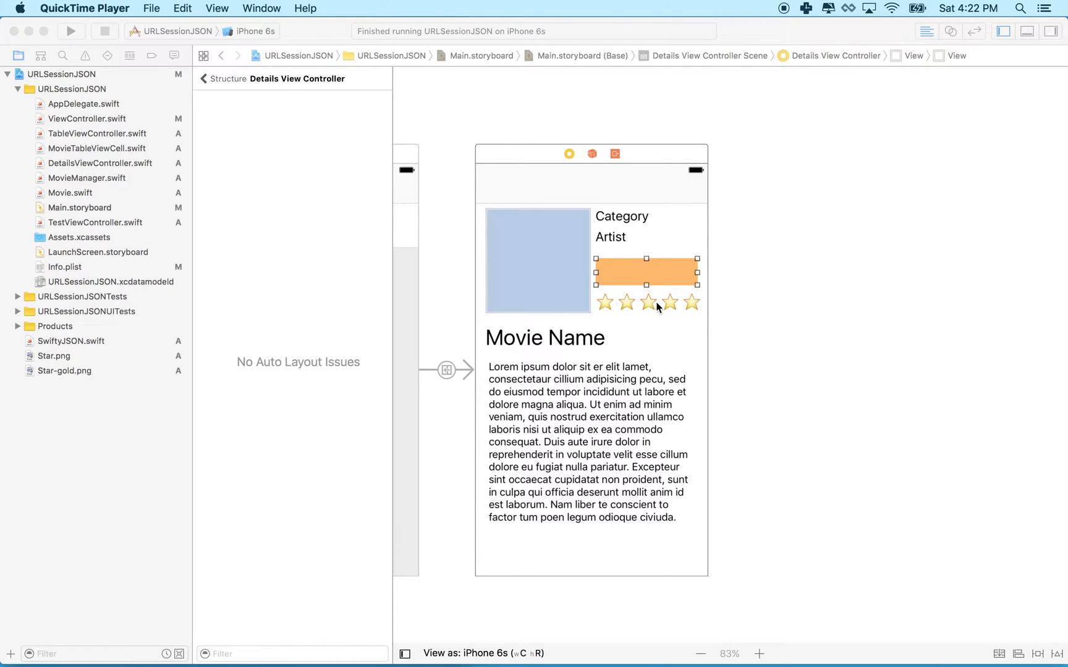
mouse_move(689, 310)
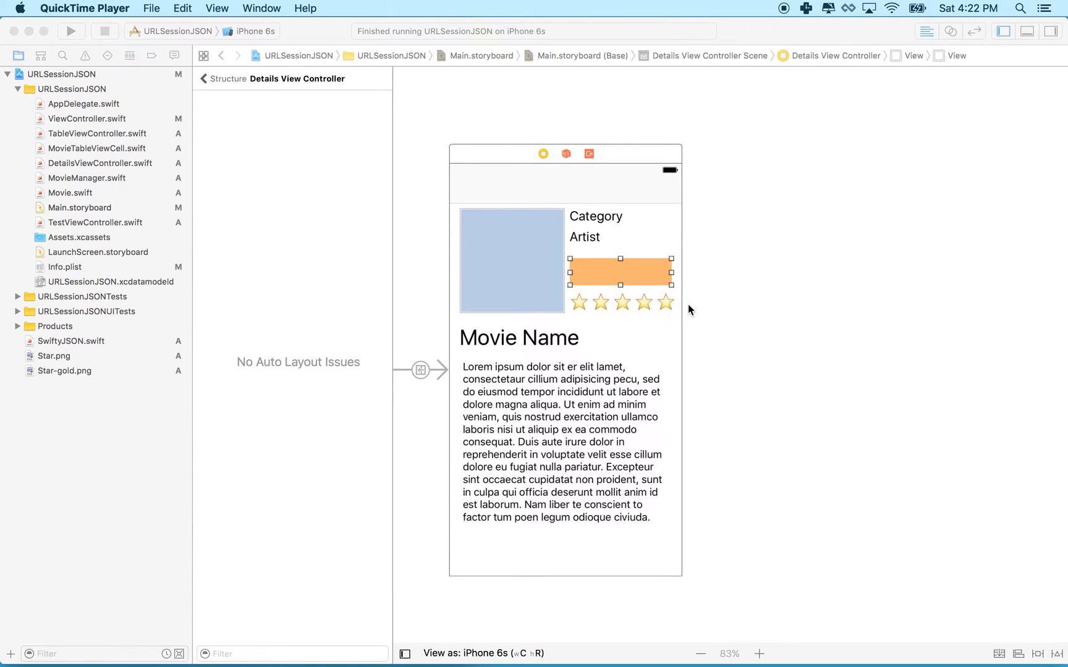
mouse_move(578, 310)
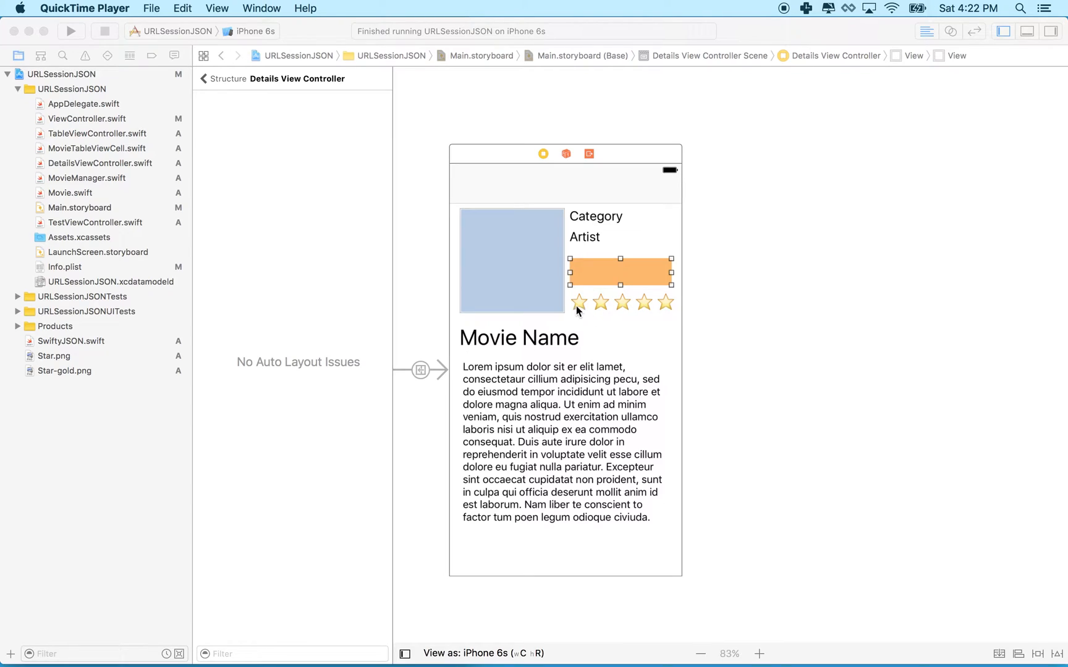
mouse_move(658, 307)
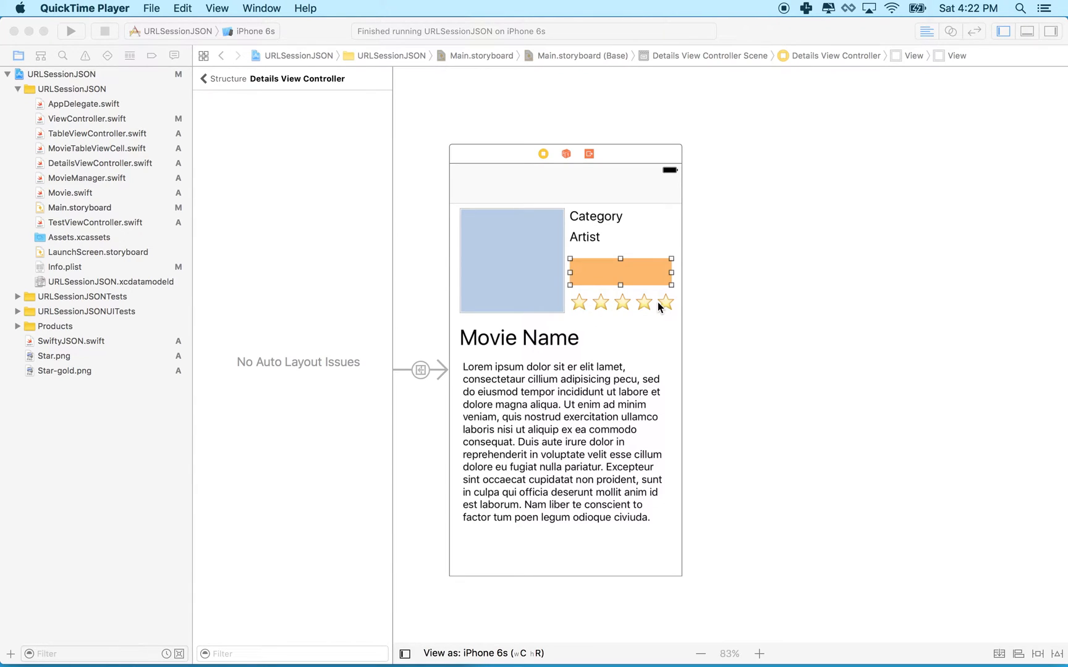
mouse_move(513, 530)
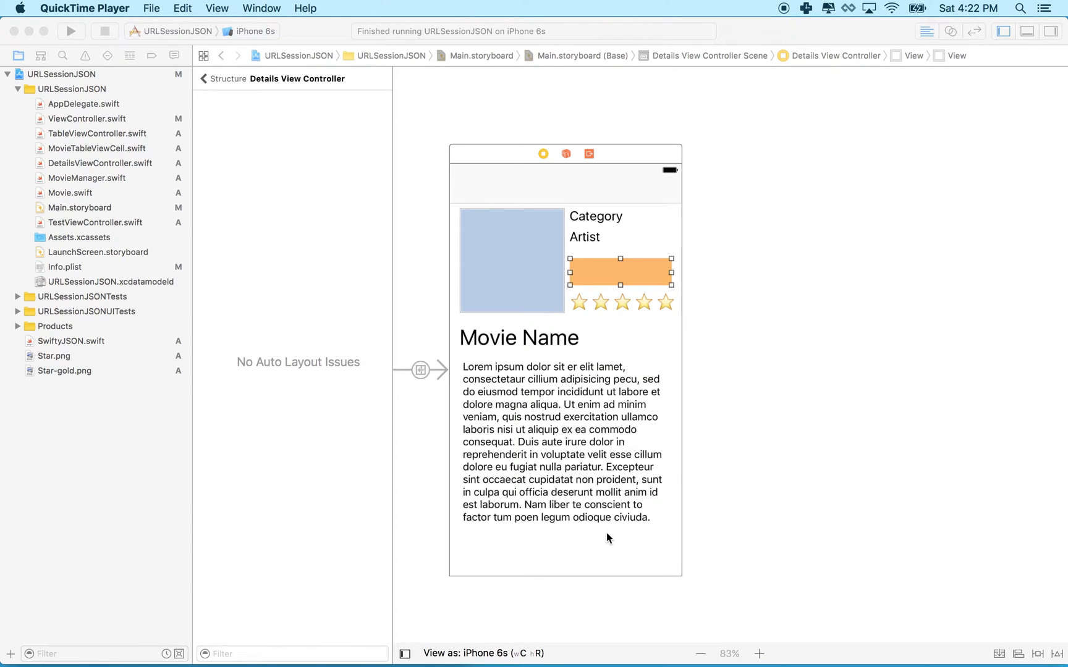
mouse_move(673, 306)
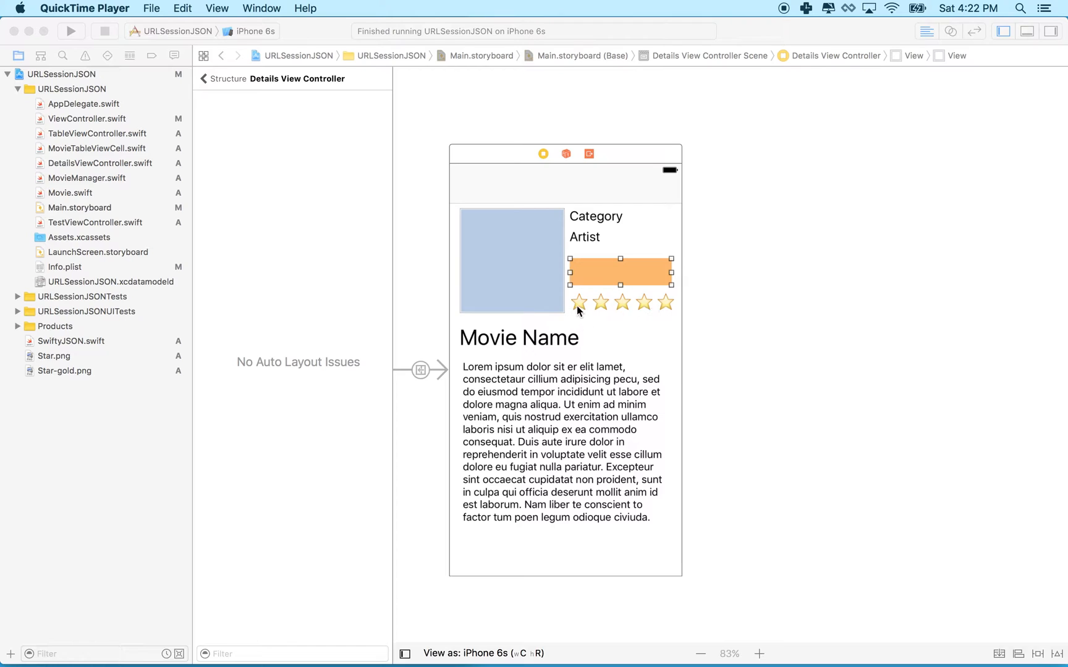
mouse_move(625, 310)
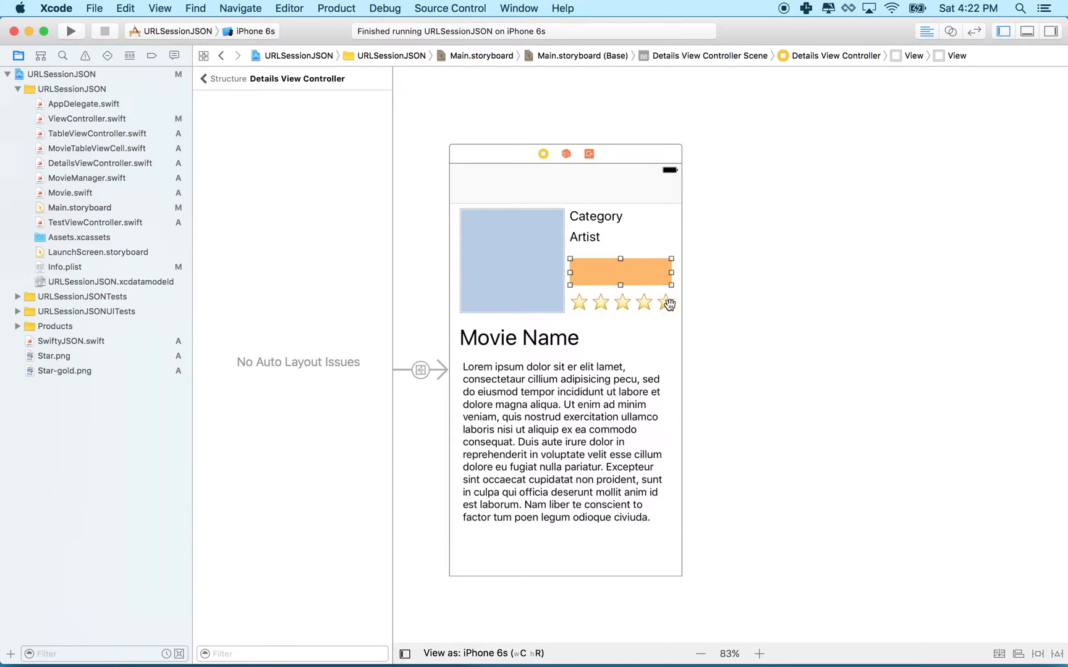
mouse_move(574, 311)
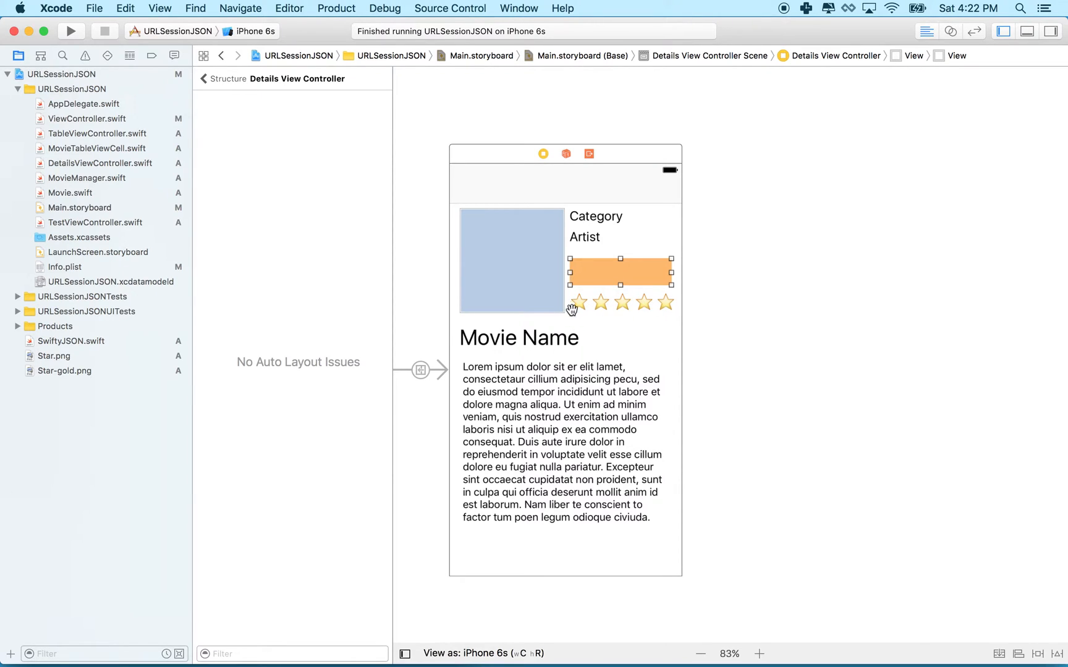
mouse_move(636, 306)
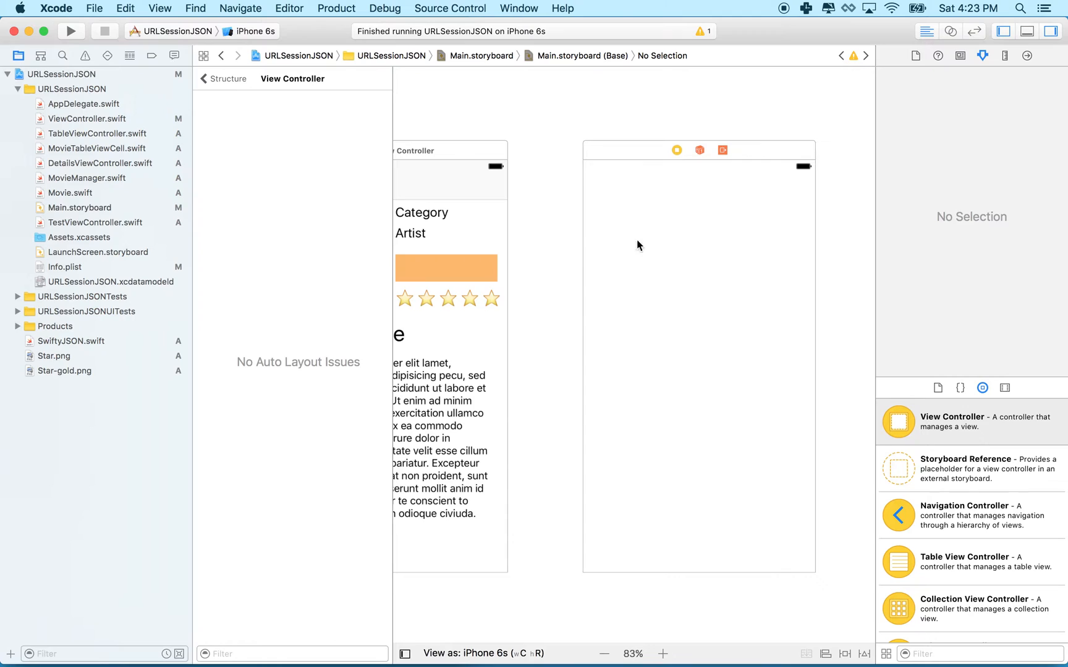
mouse_move(582, 288)
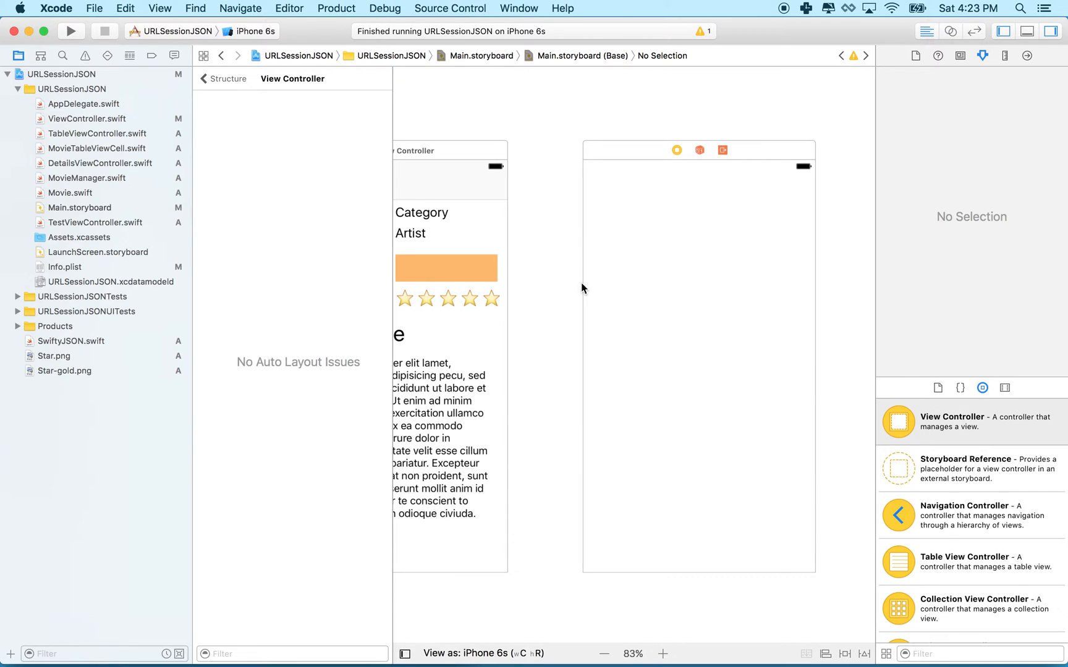
mouse_move(599, 329)
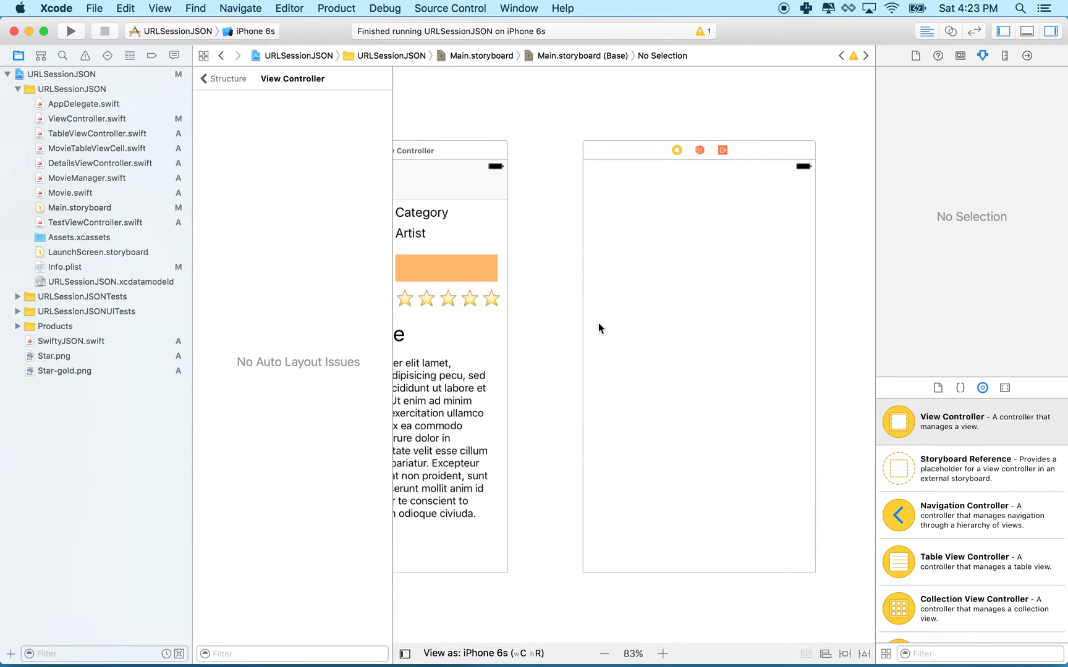
Step: Select the new empty view controller and check 'Is Initial View Controller'
left_click(676, 150)
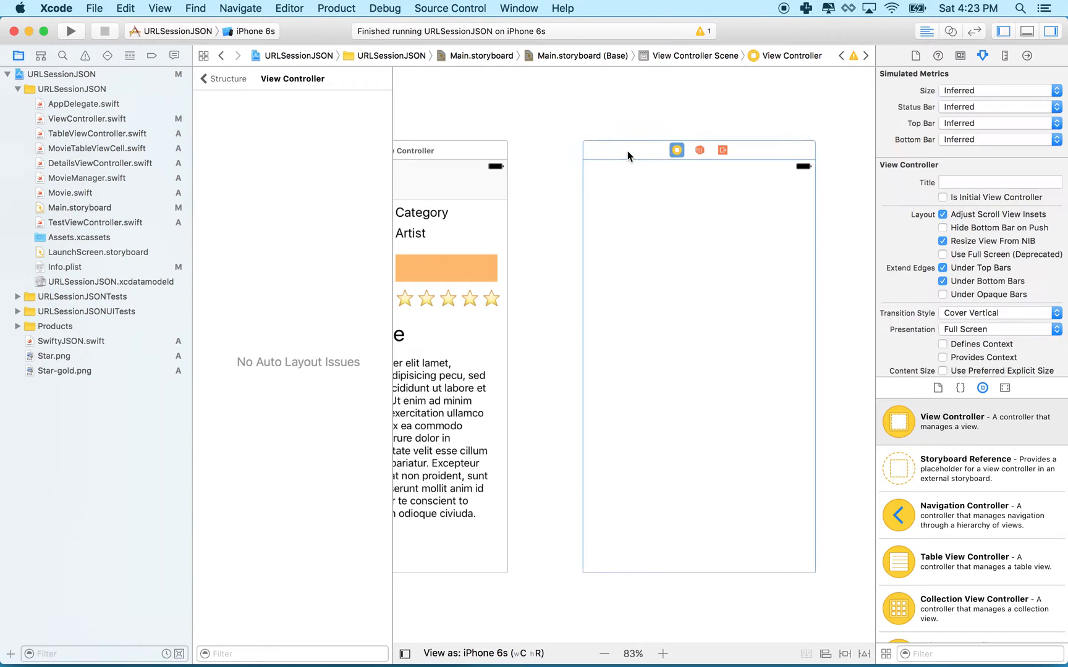
mouse_move(1012, 129)
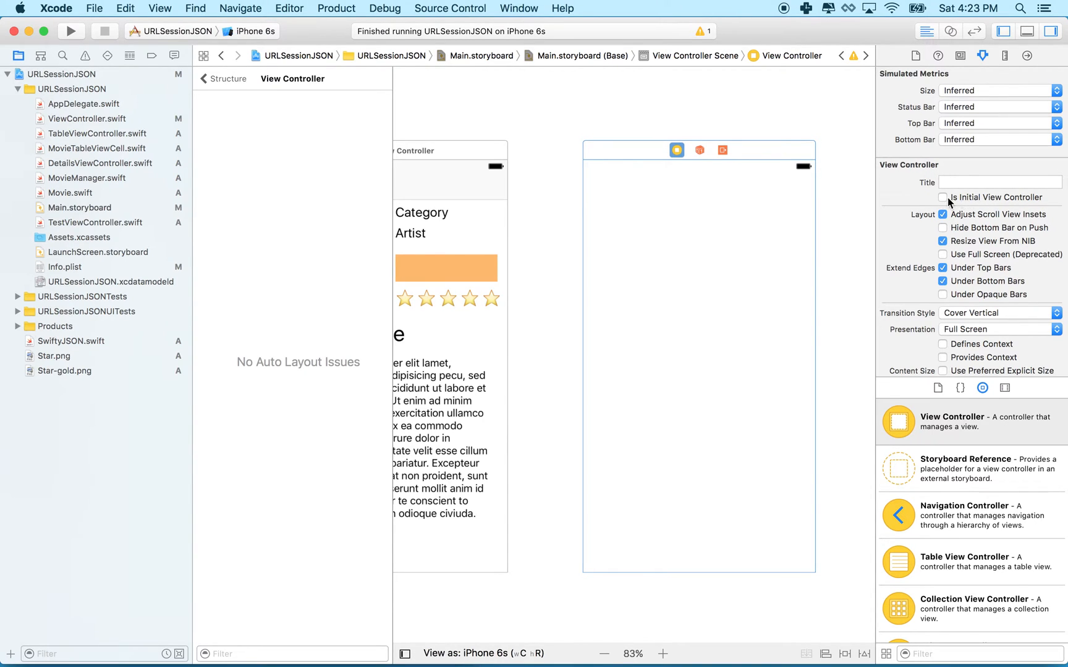
left_click(943, 198)
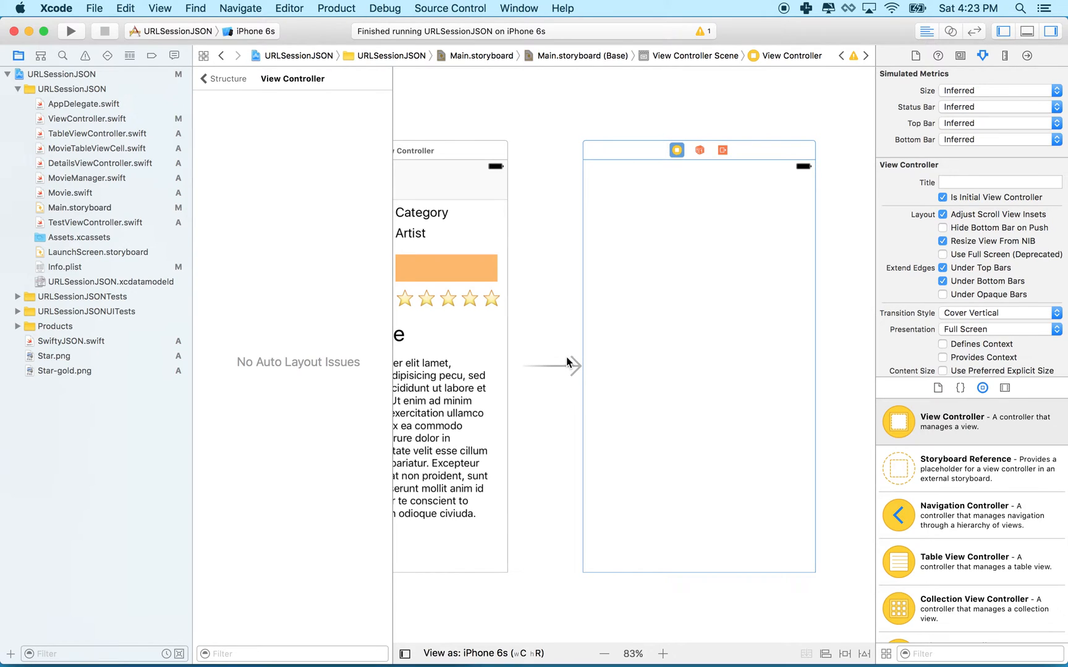
mouse_move(730, 277)
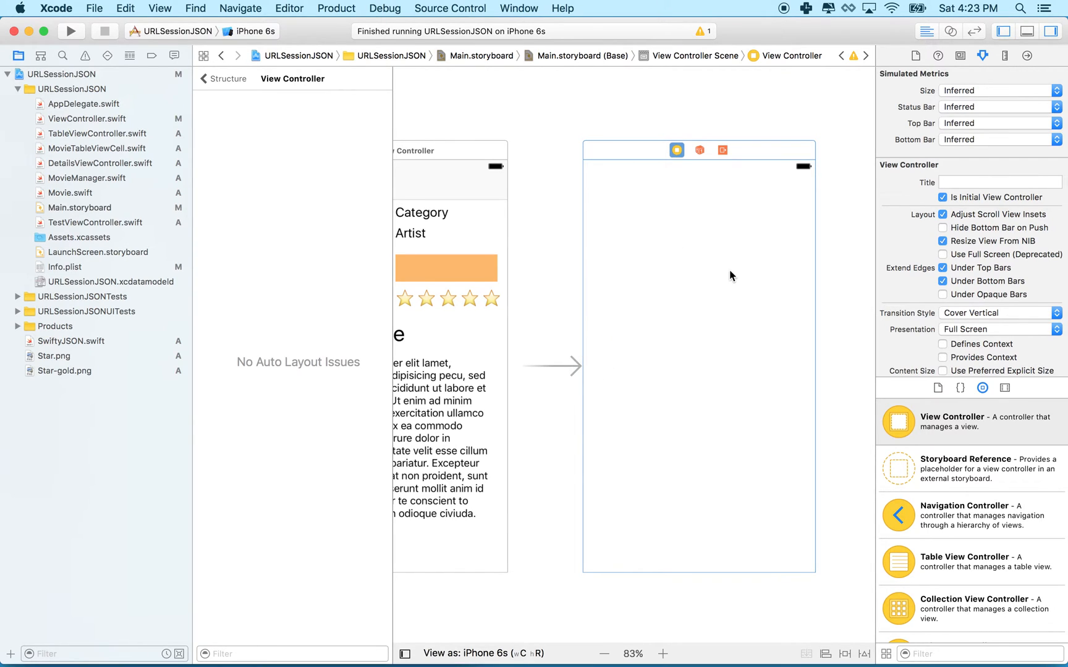
mouse_move(444, 290)
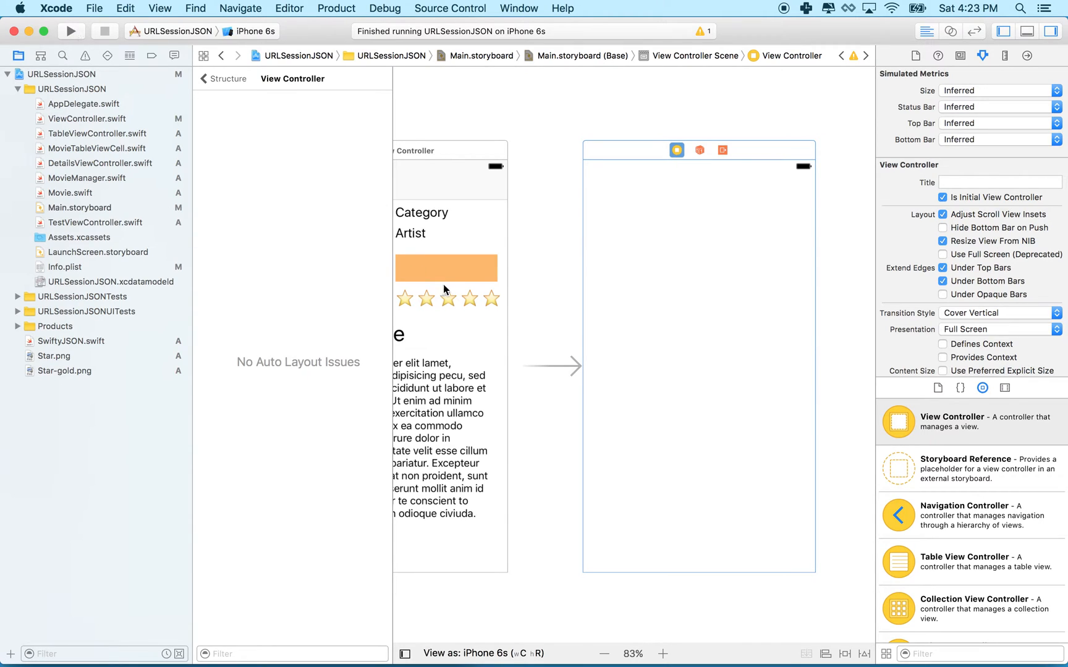
mouse_move(708, 323)
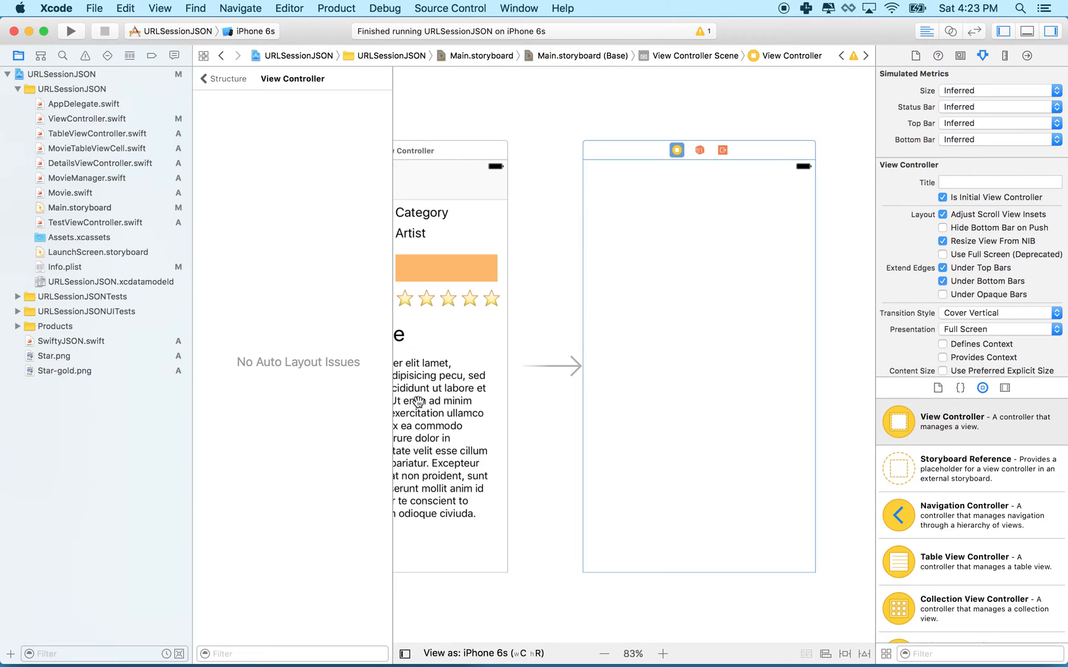
mouse_move(569, 376)
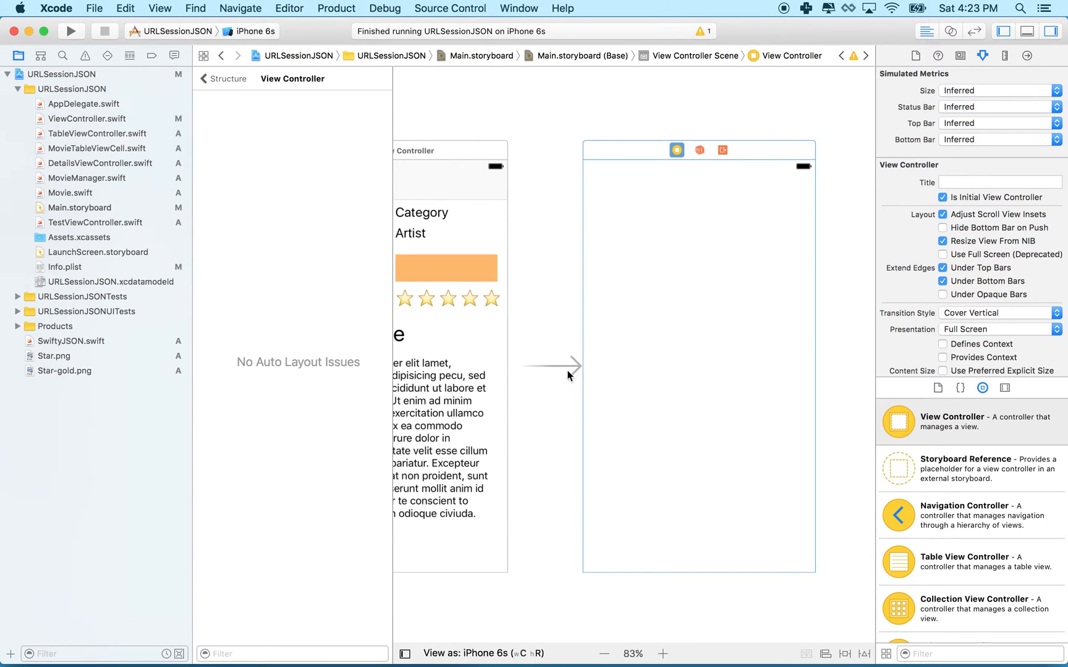
mouse_move(55, 252)
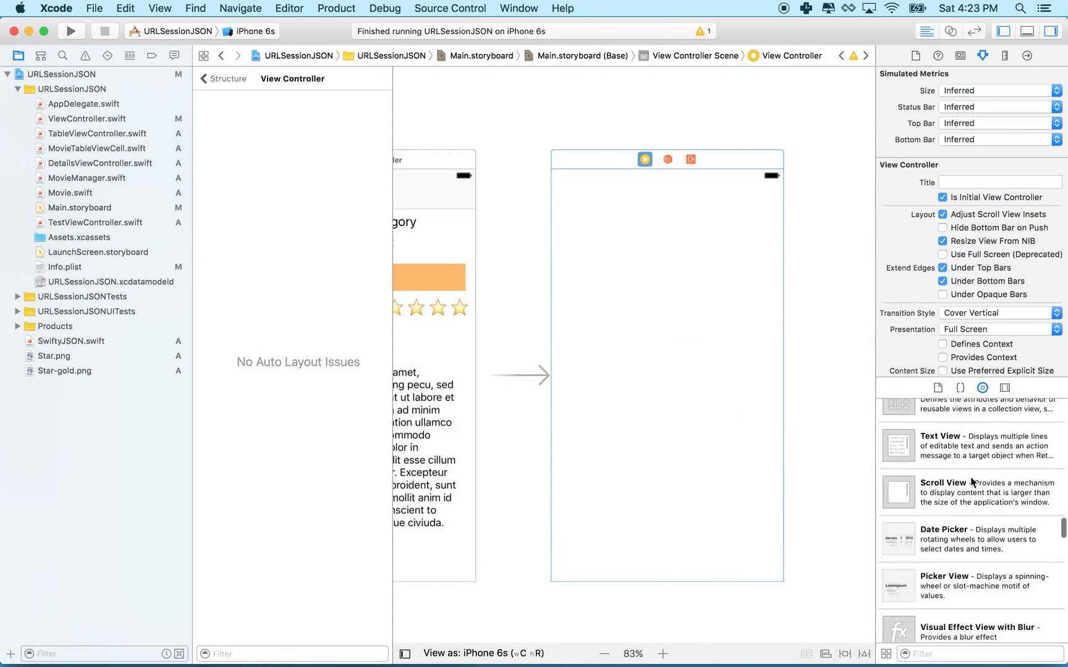
Step: Bring up the Emoji & Symbols picker from the Edit menu while editing the label's text
scroll("down", 3)
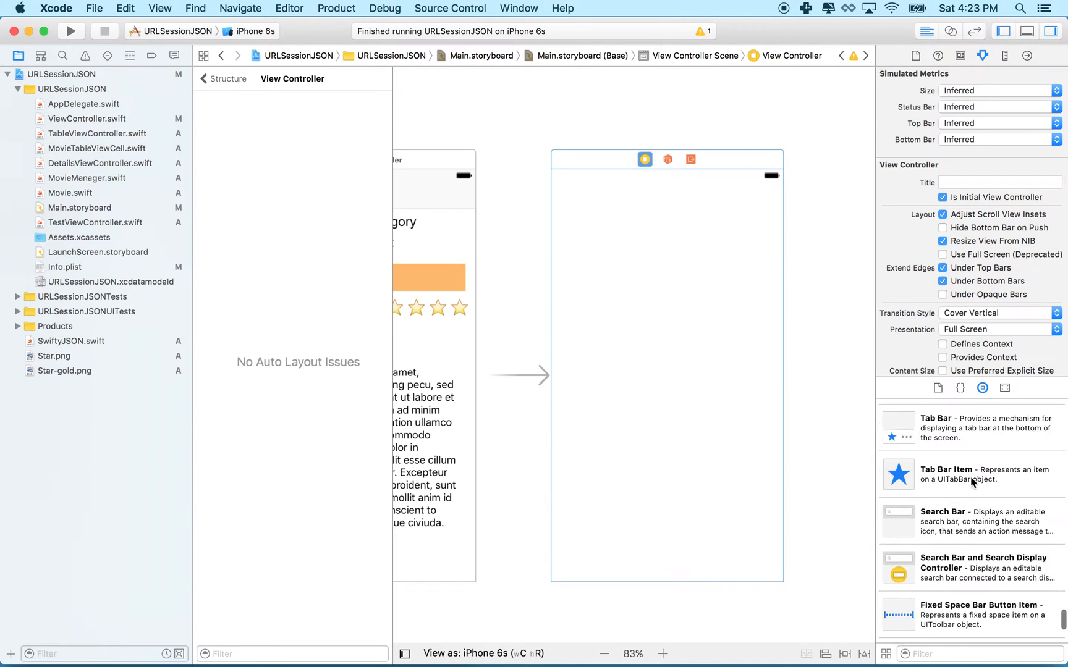
scroll("down", 3)
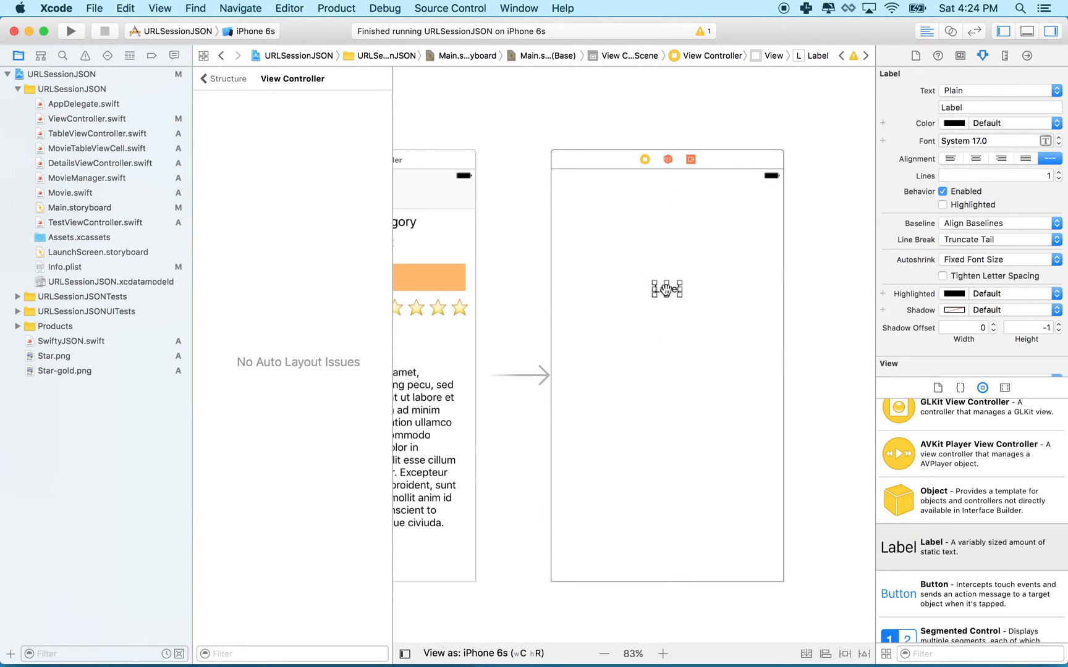
left_click(159, 8)
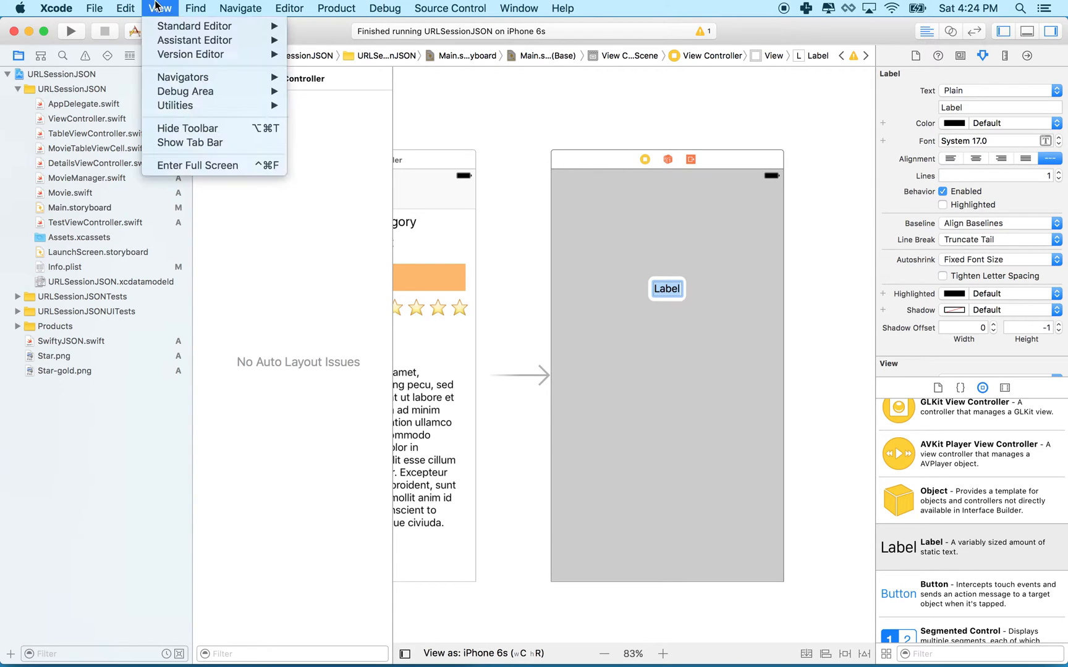
left_click(125, 9)
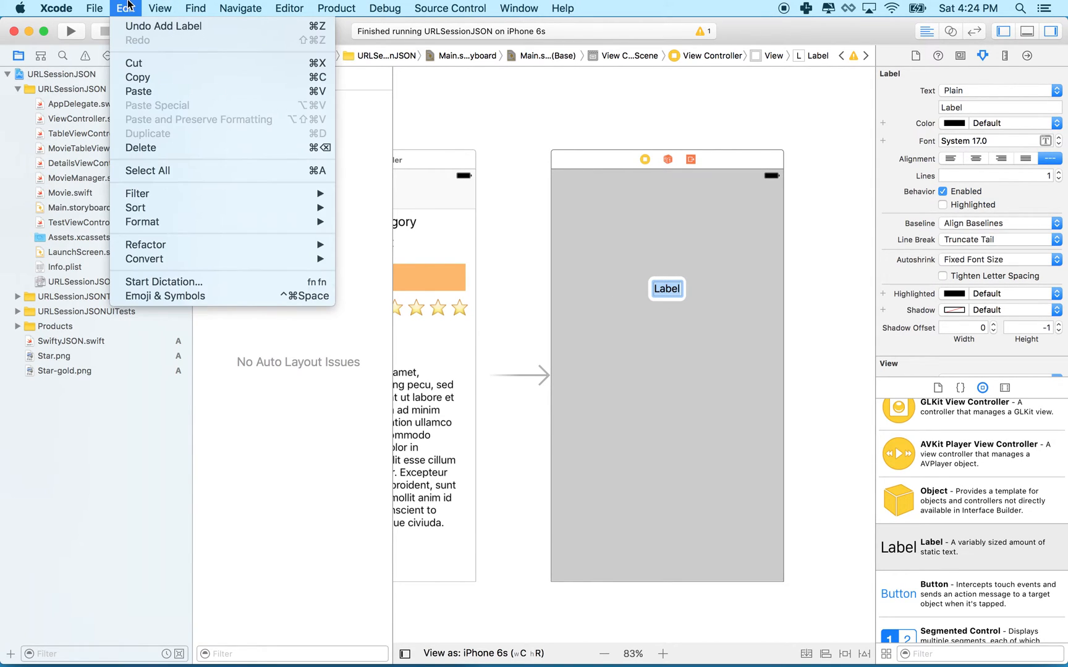
mouse_move(163, 26)
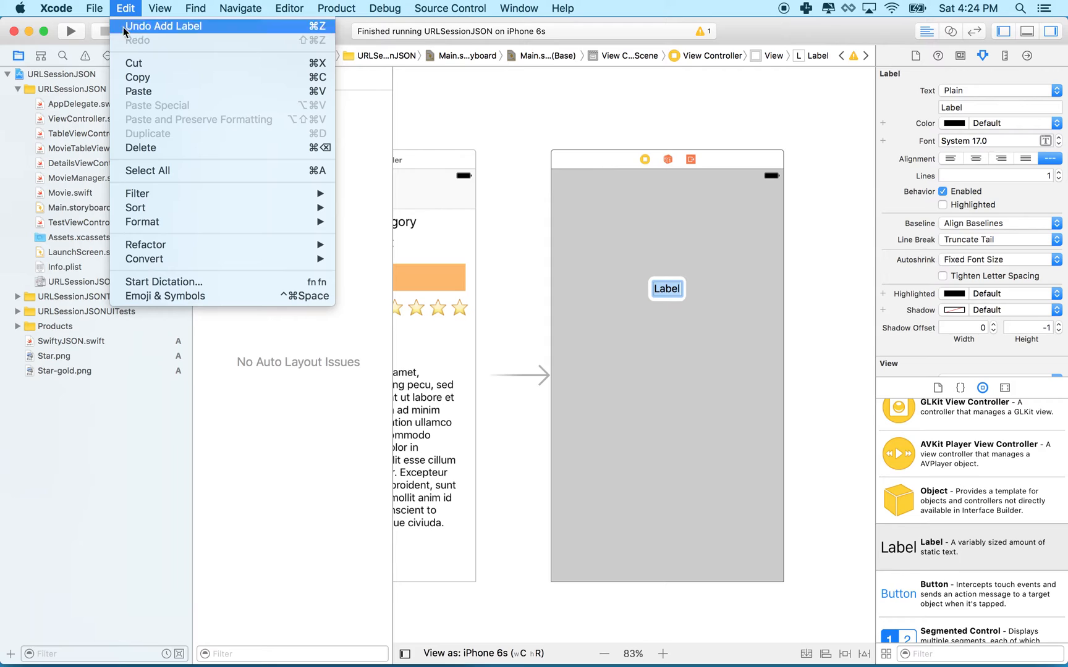
mouse_move(164, 296)
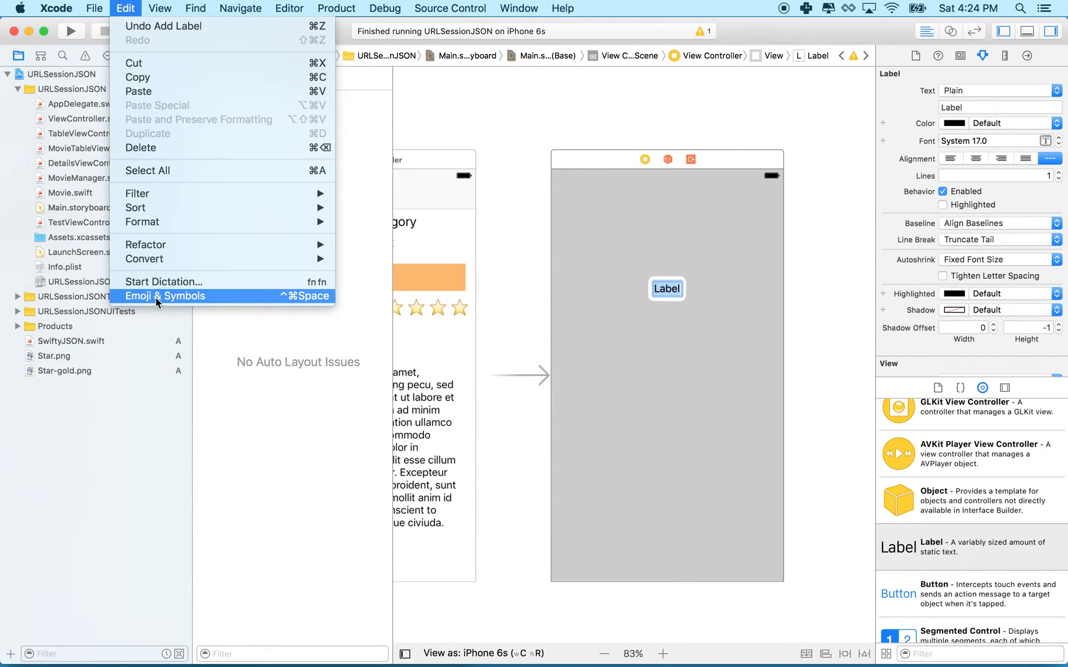
left_click(163, 295)
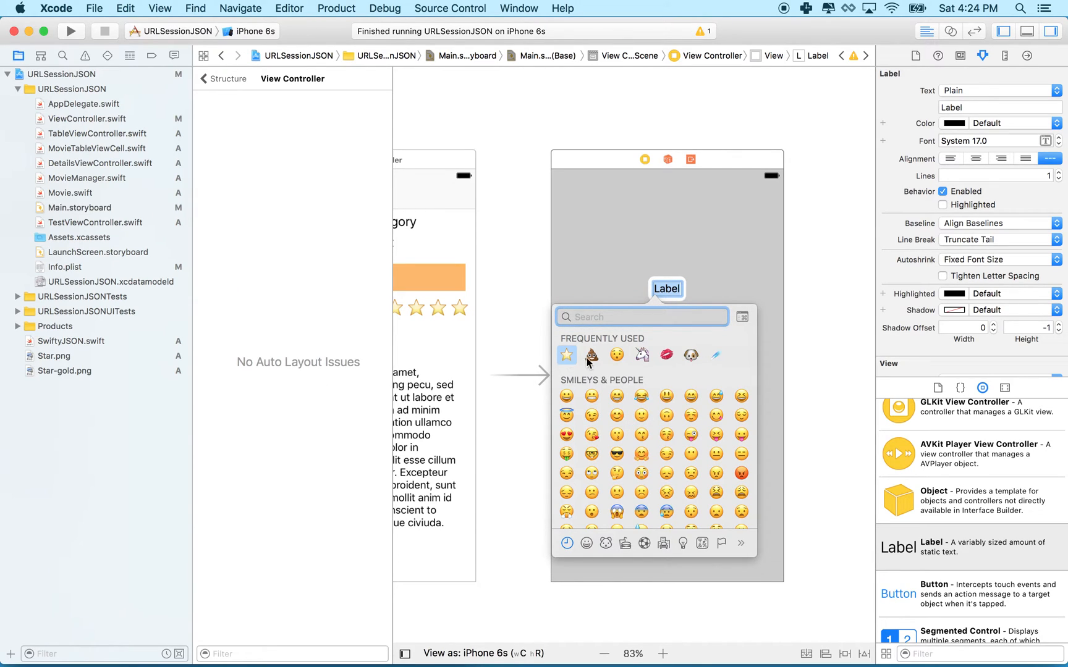
left_click(590, 354)
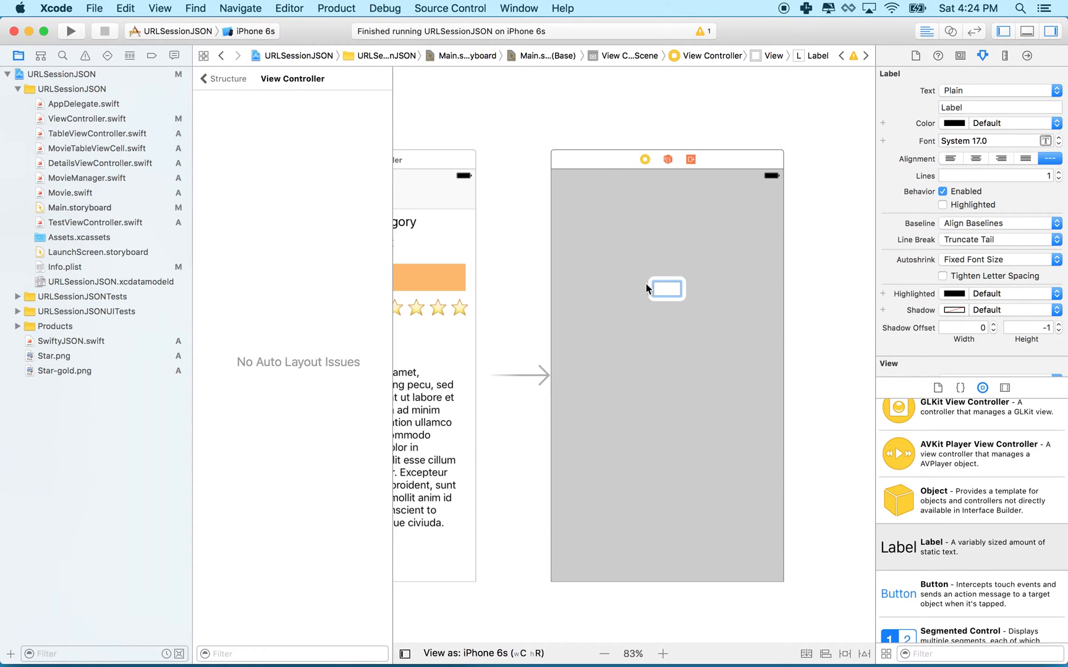
left_click(125, 9)
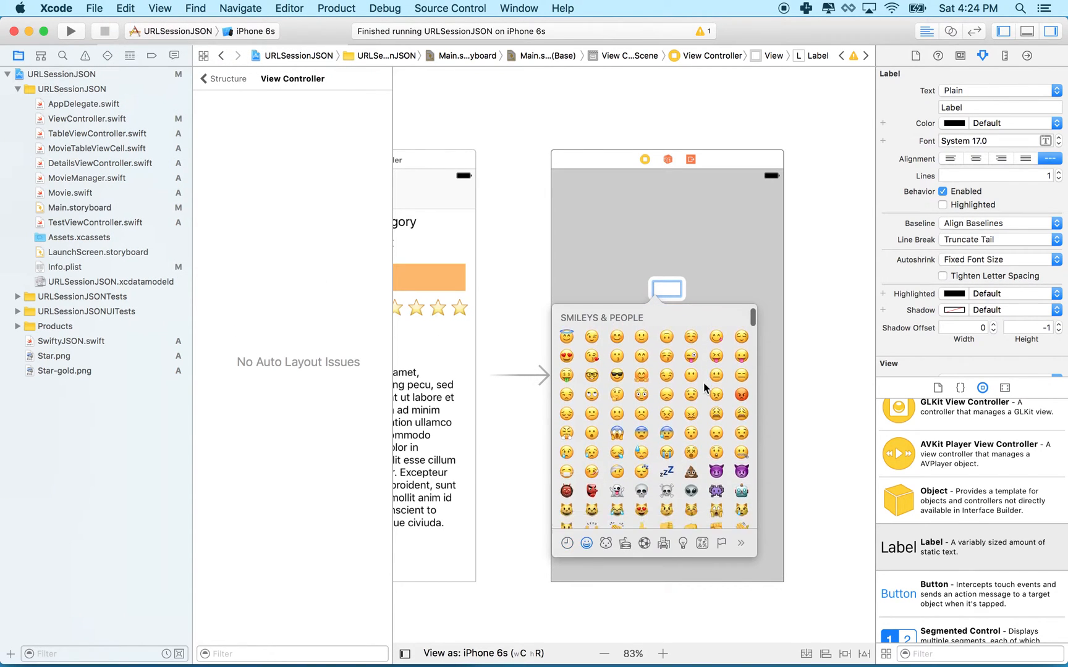
Step: Browse the character viewer down to the Pictographs category with the star symbols
scroll("down", 3)
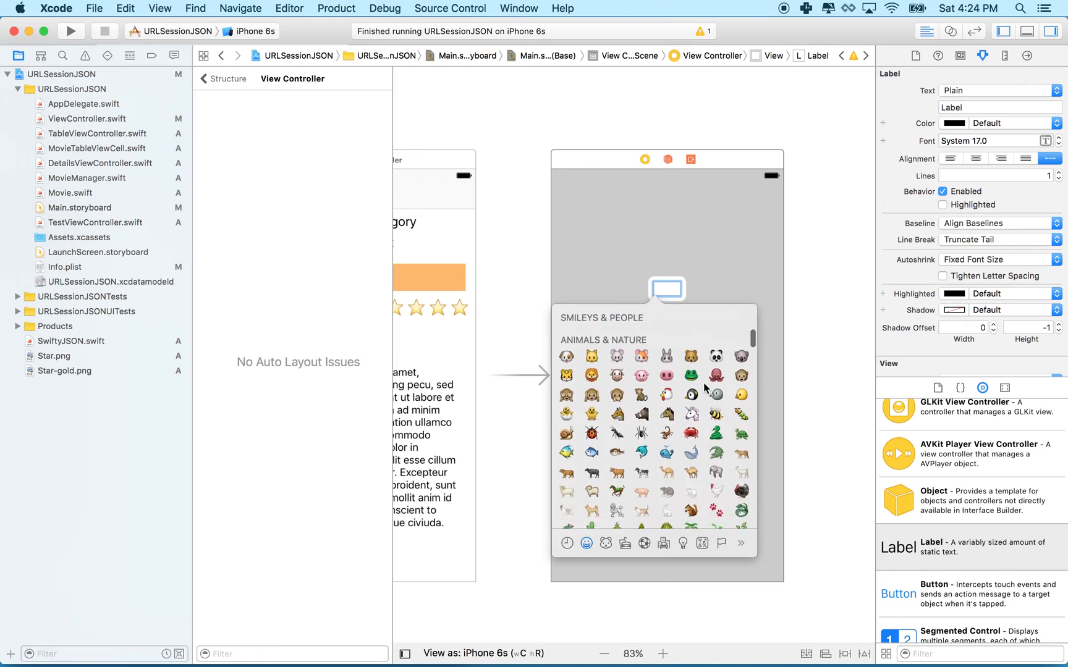
left_click(604, 543)
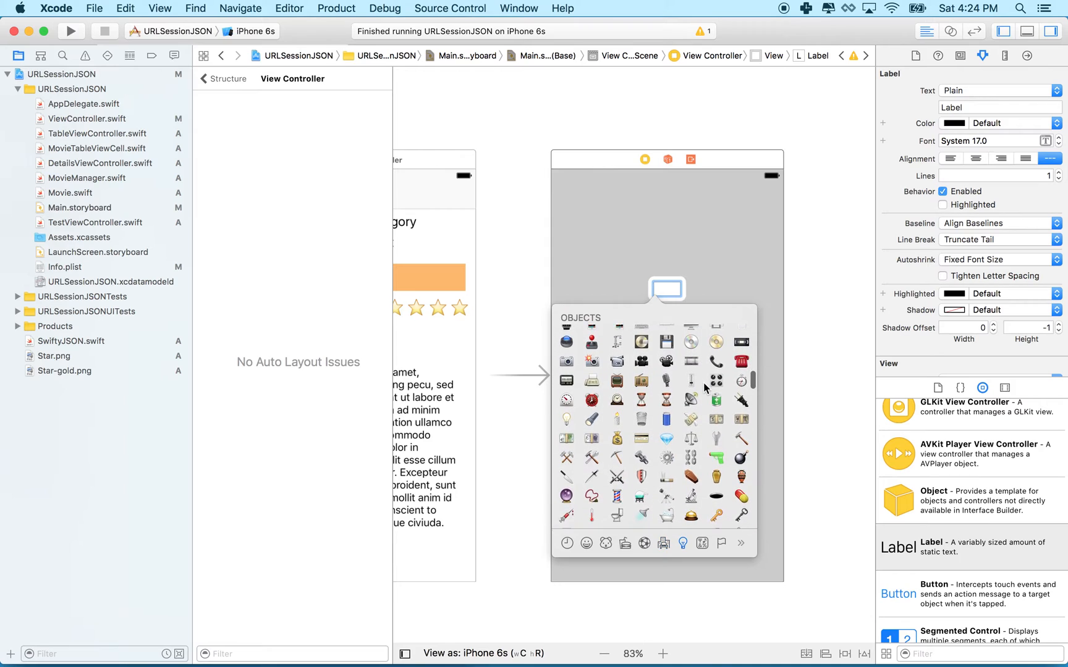
scroll("down", 3)
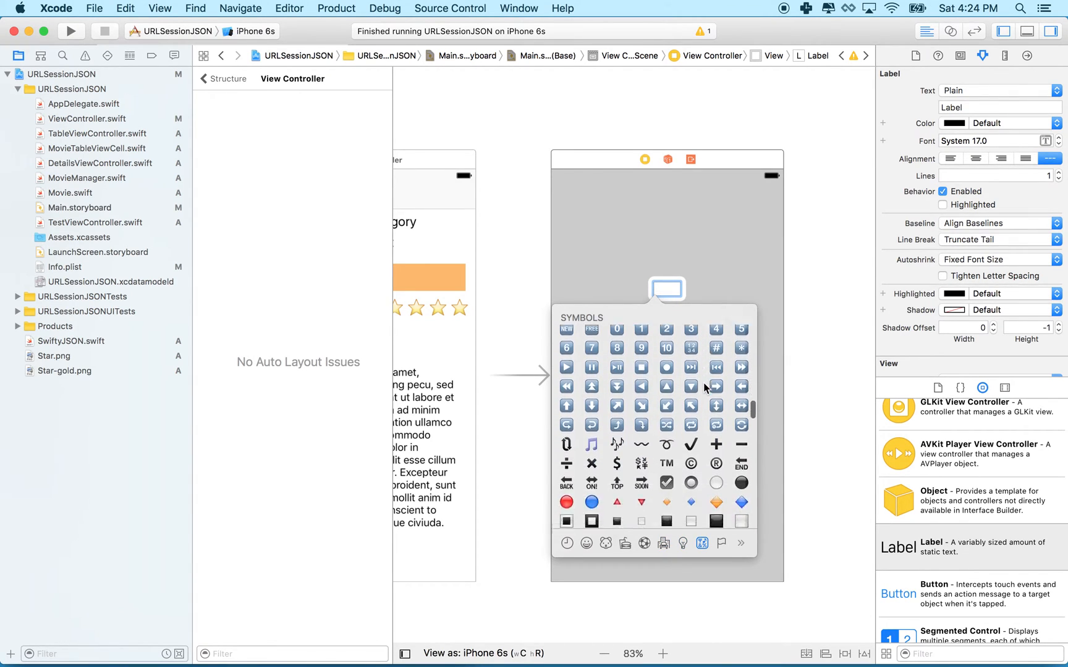
scroll("down", 3)
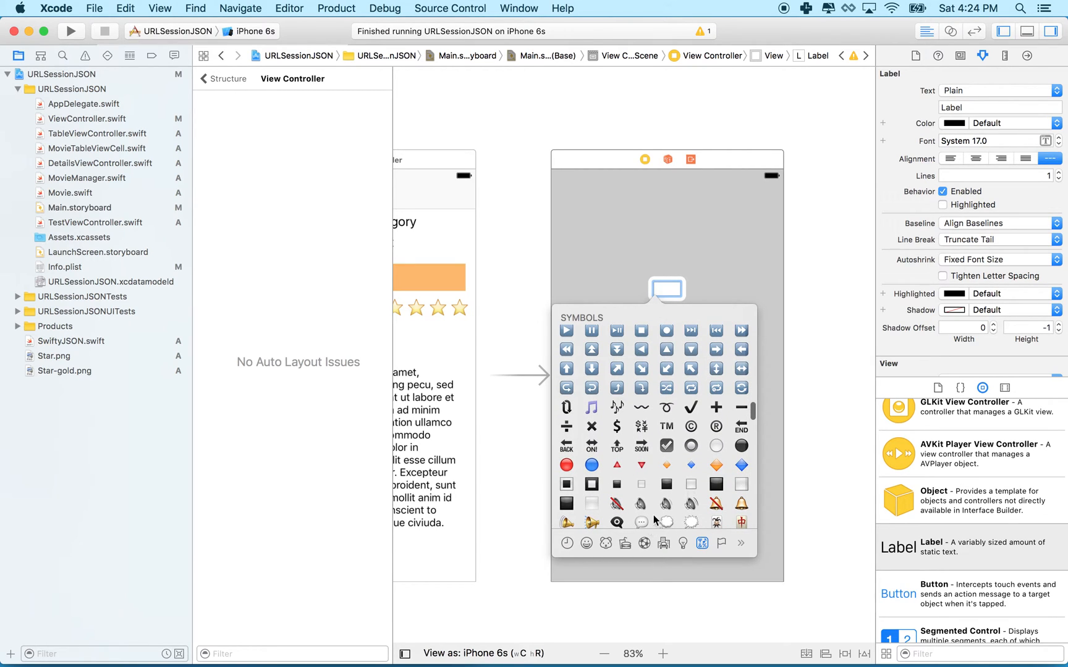
scroll("down", 3)
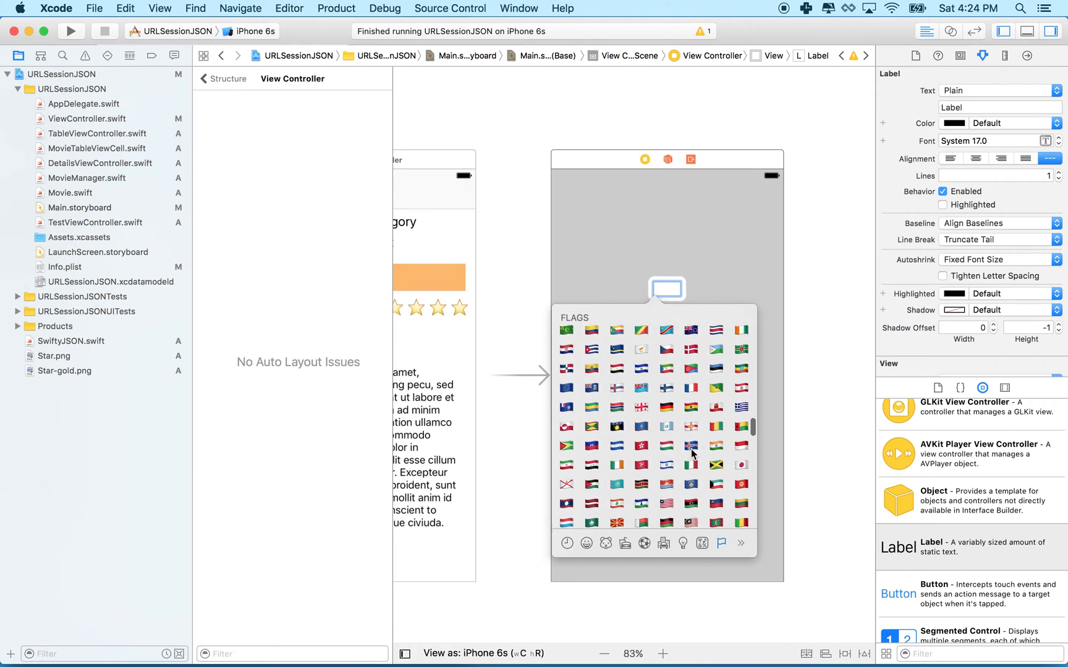
scroll("down", 3)
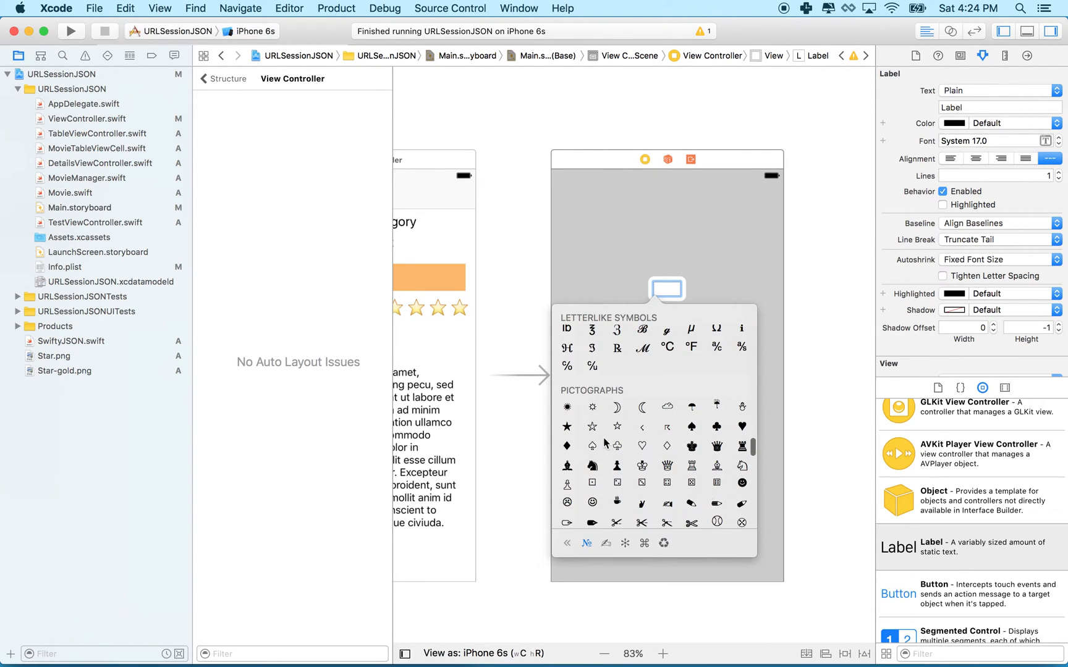
mouse_move(567, 426)
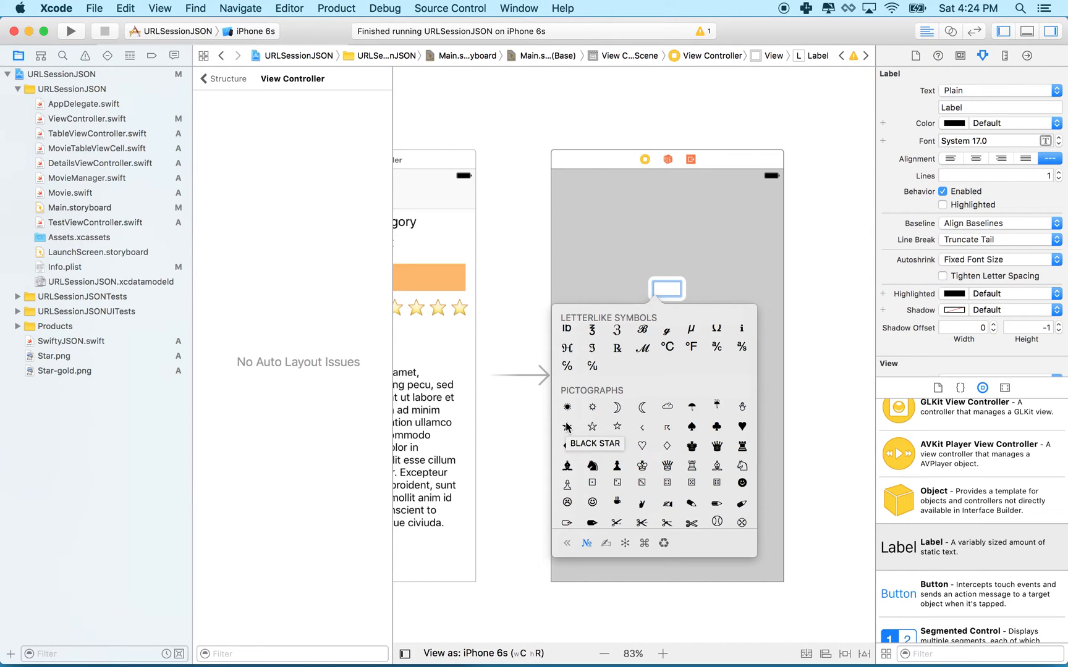
Step: Insert a black star and a white star into the label's text
left_click(566, 426)
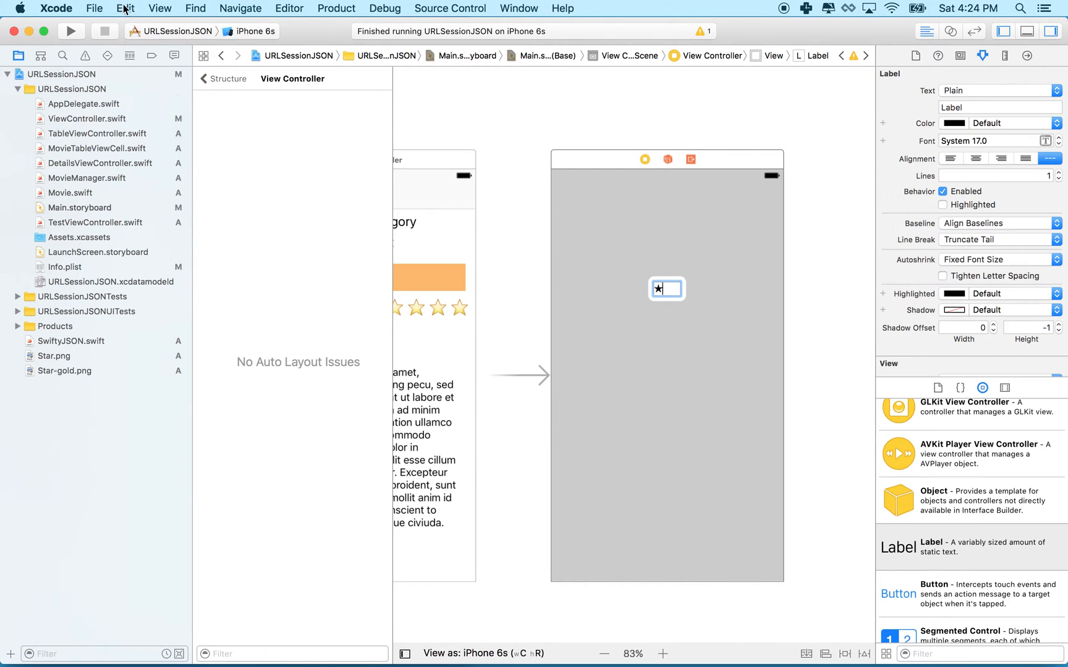
left_click(667, 288)
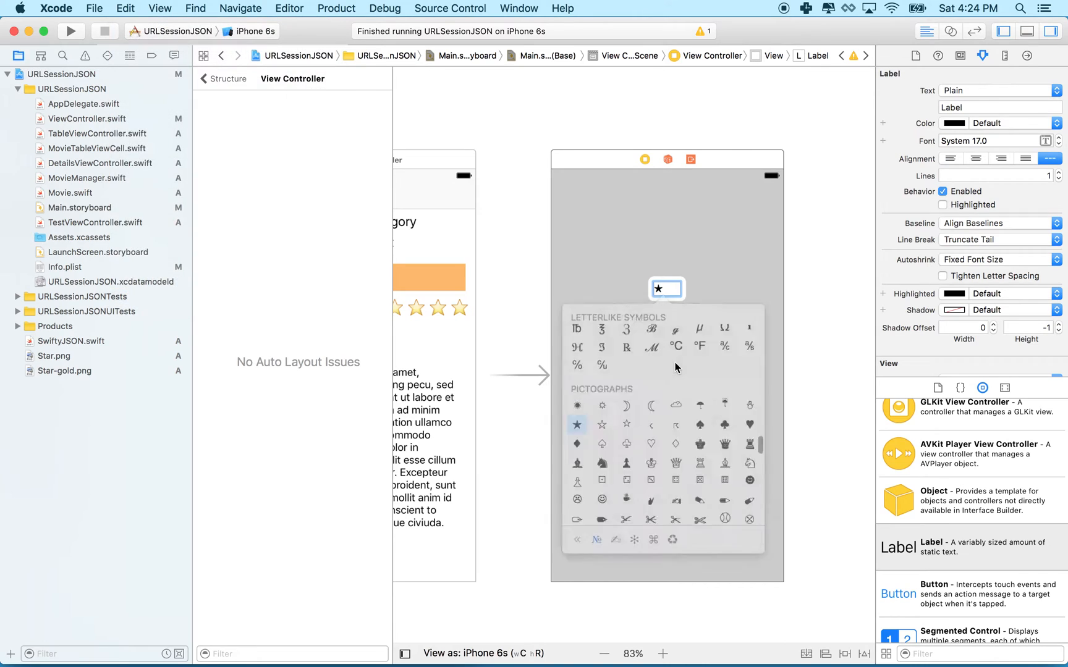
scroll("down", 3)
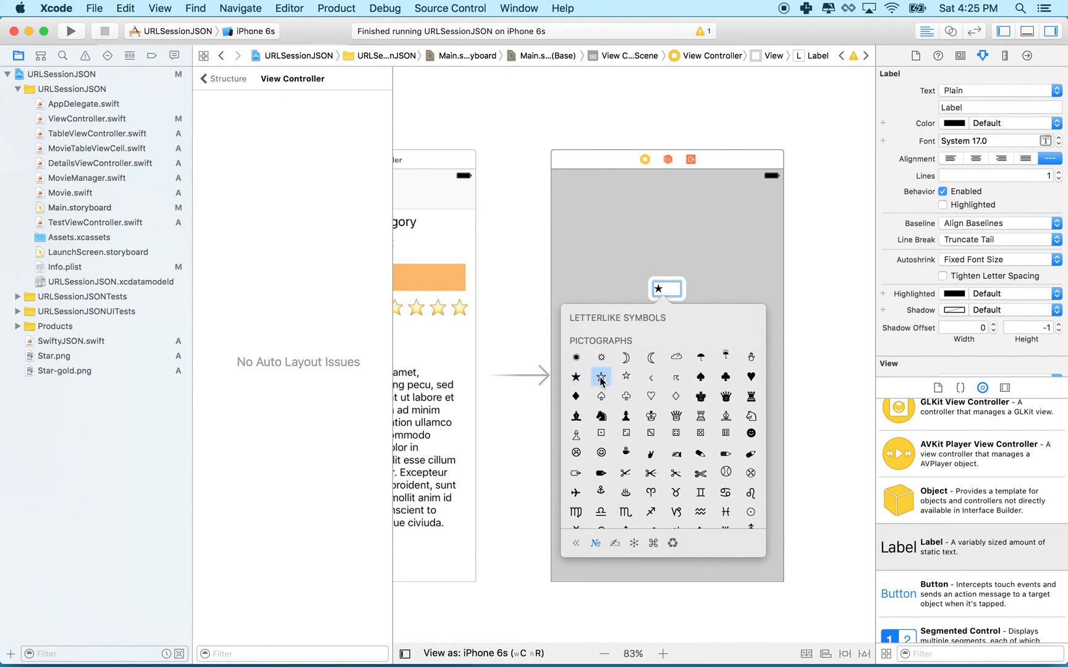
left_click(601, 377)
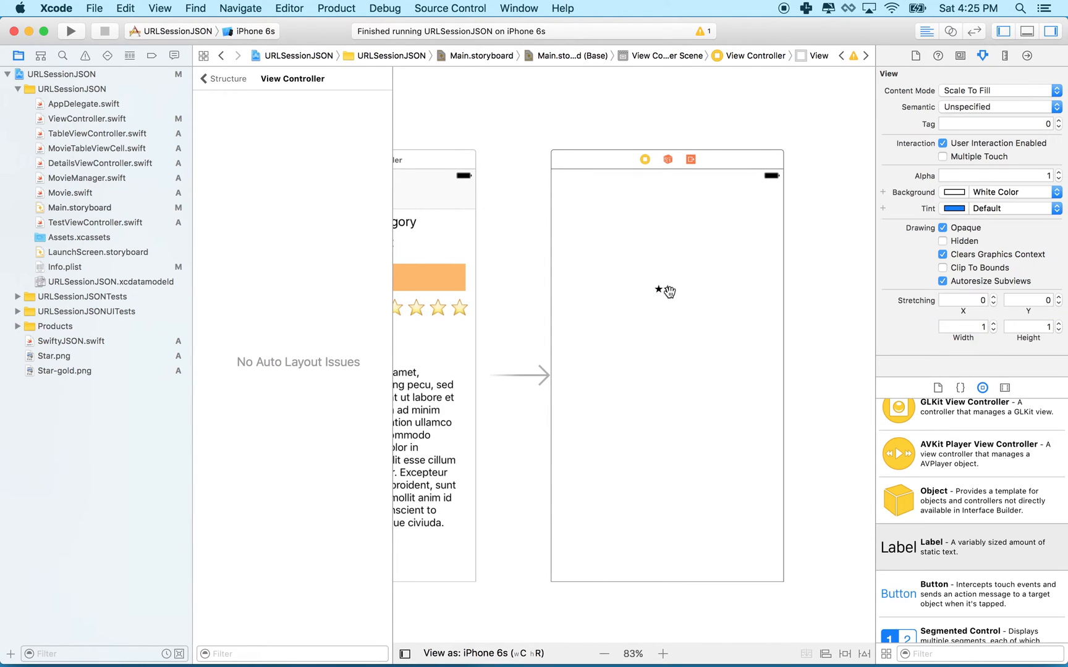
left_click(663, 289)
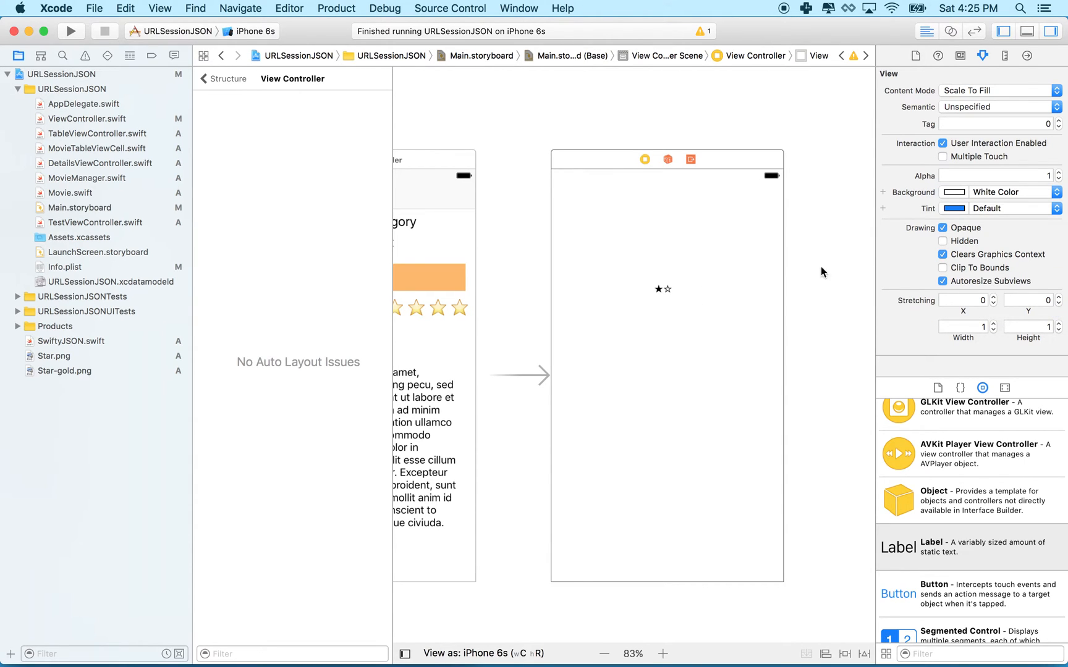
Step: Enlarge the star label's font and move it toward the view centre
left_click(663, 289)
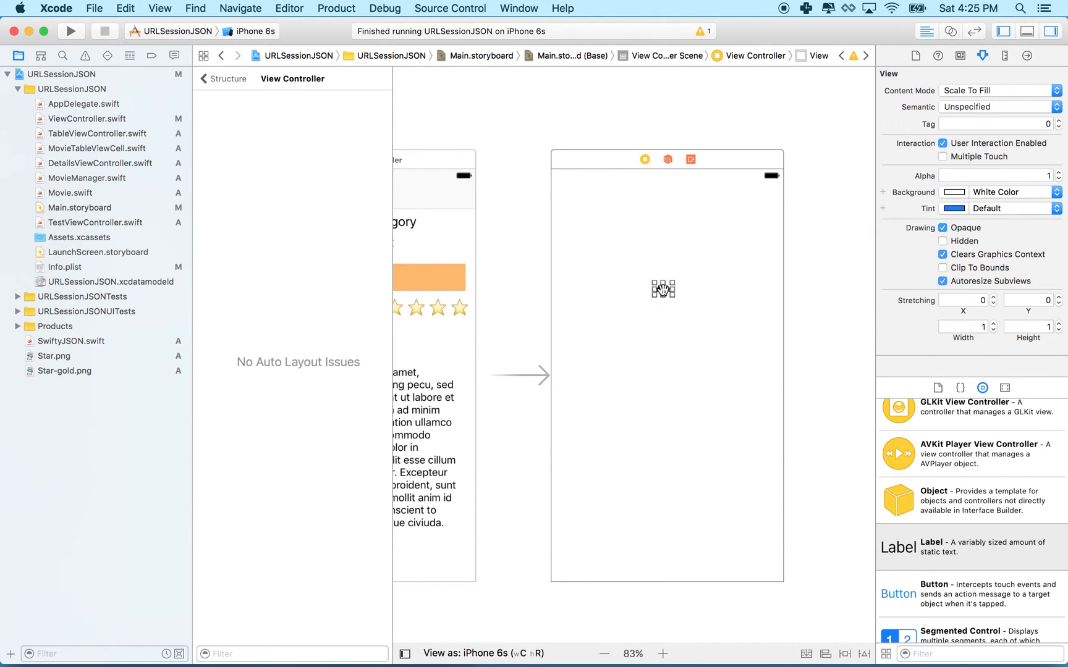
left_click(660, 288)
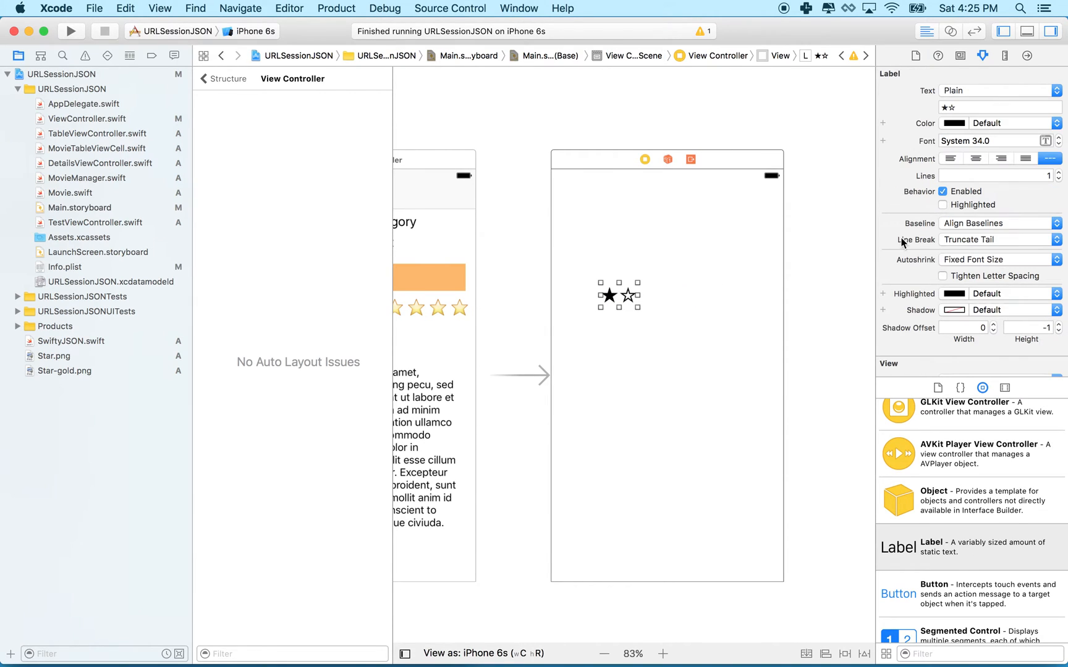
left_click(1060, 137)
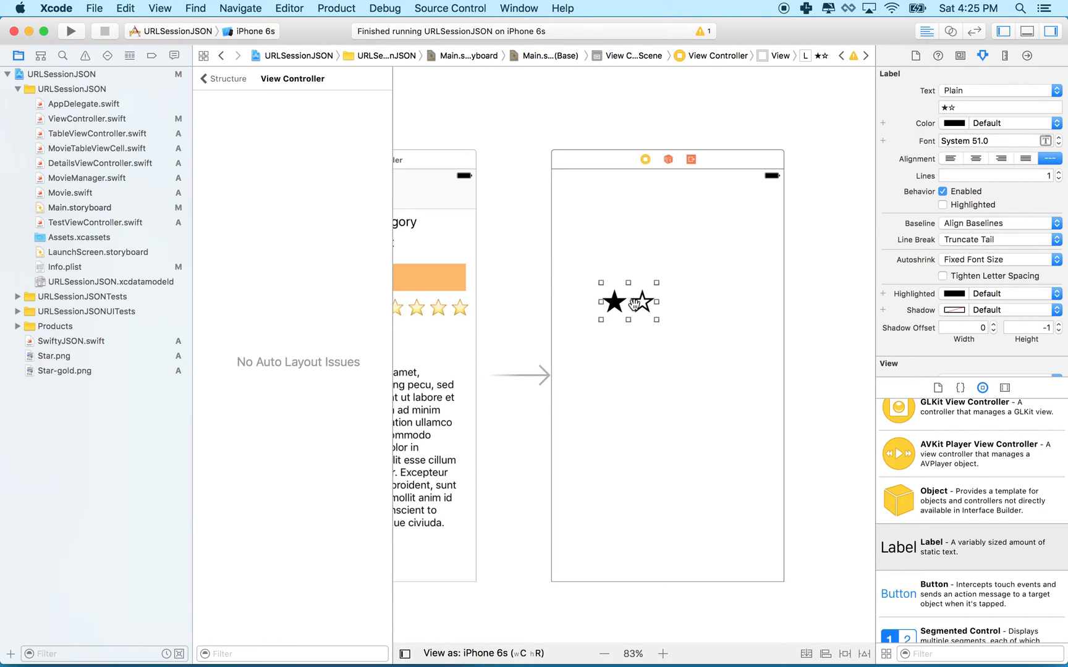
left_click(628, 302)
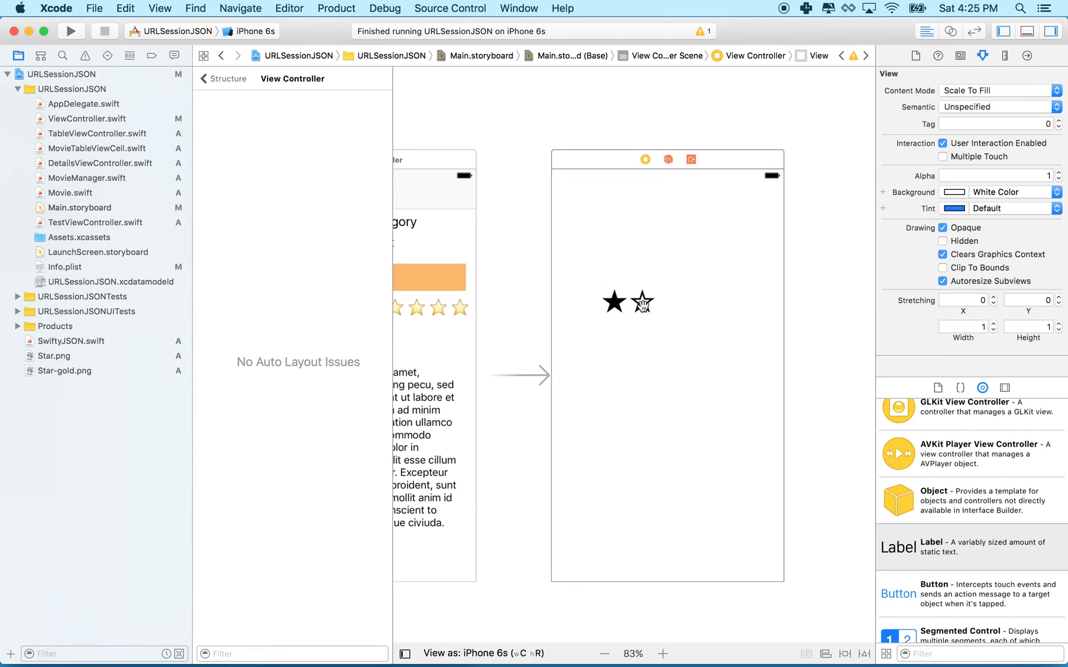
left_click(626, 242)
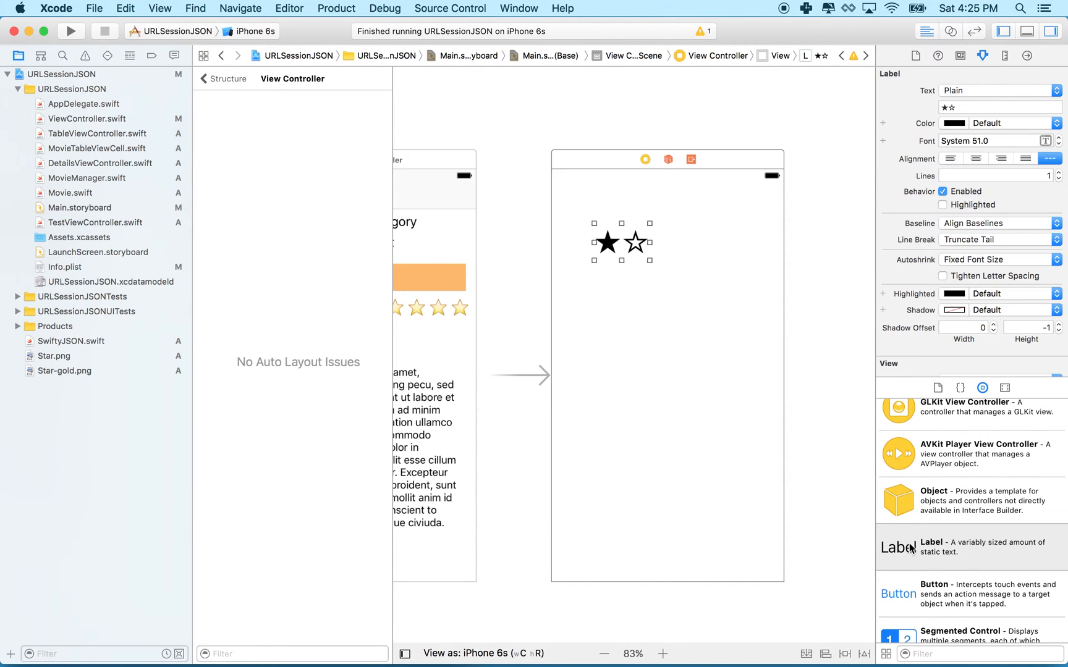
left_click_drag(897, 547, 653, 316)
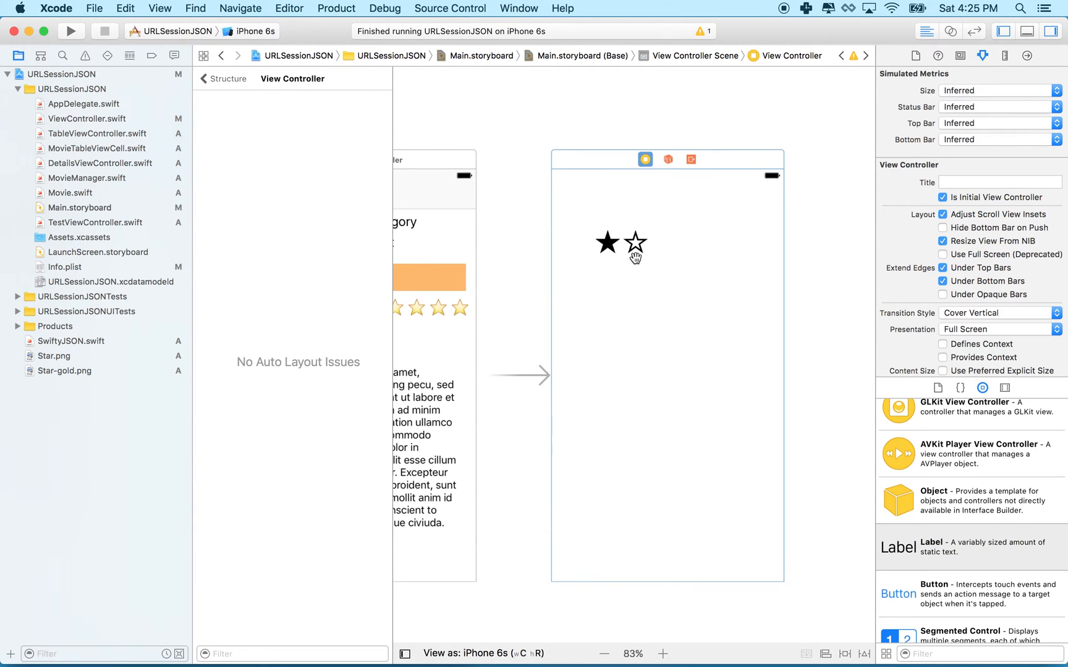
left_click(635, 244)
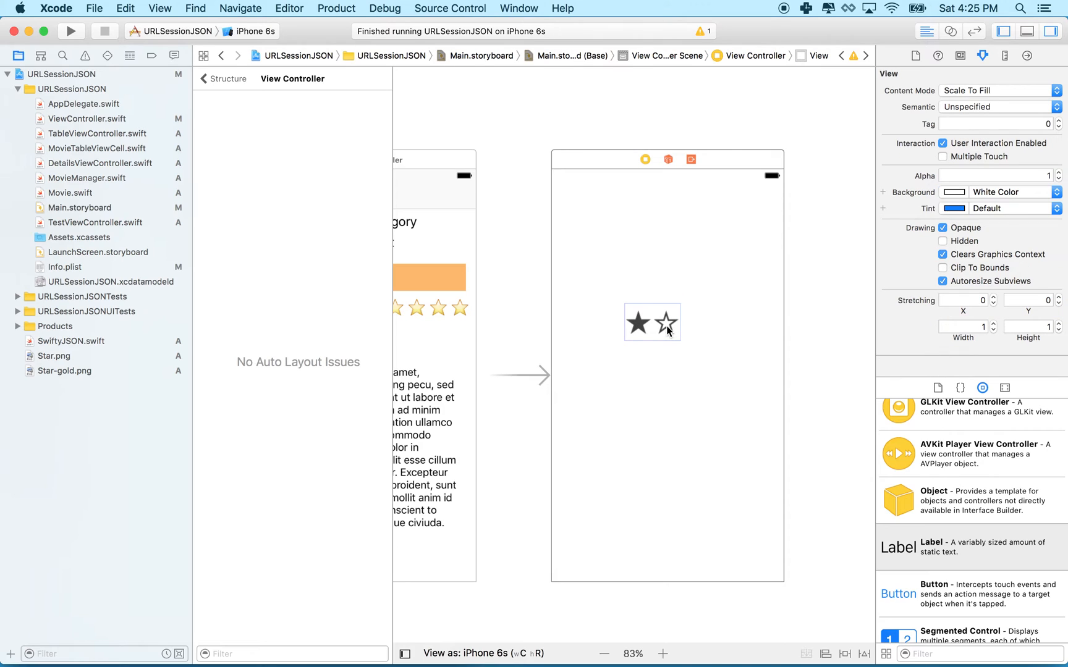
Step: Edit the label text into a row of five outlined stars
left_click(652, 322)
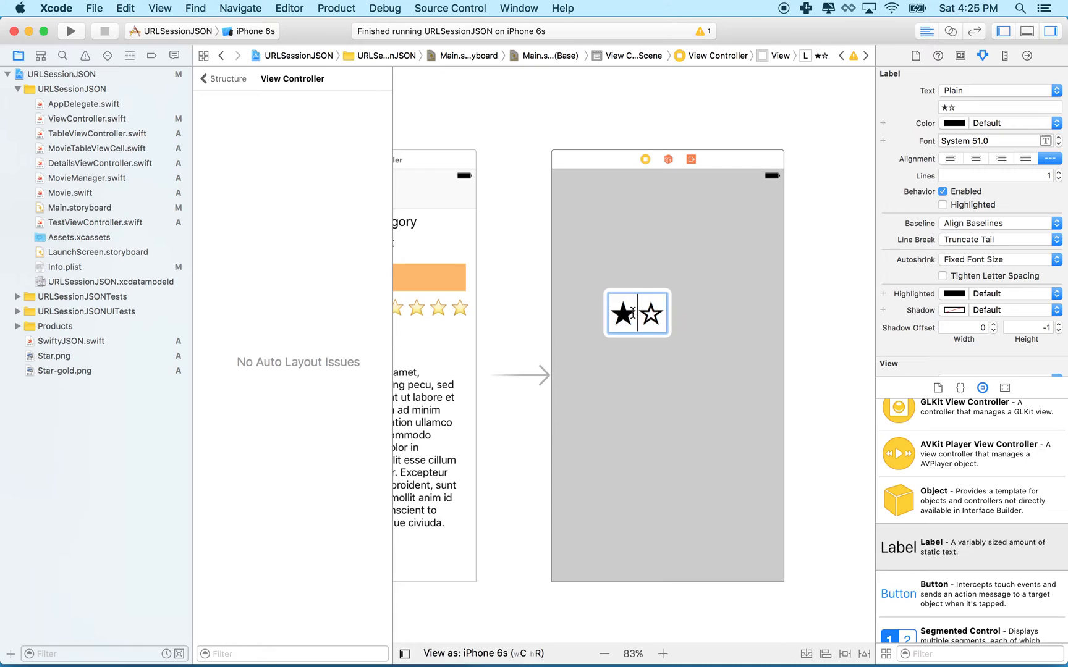
left_click(630, 313)
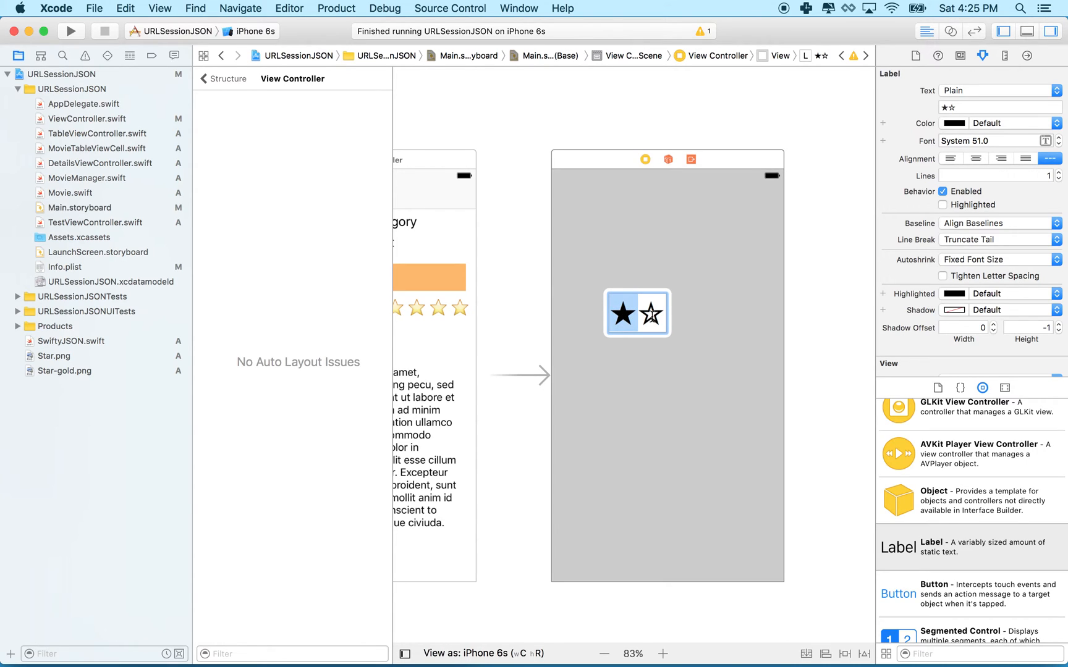
left_click(635, 312)
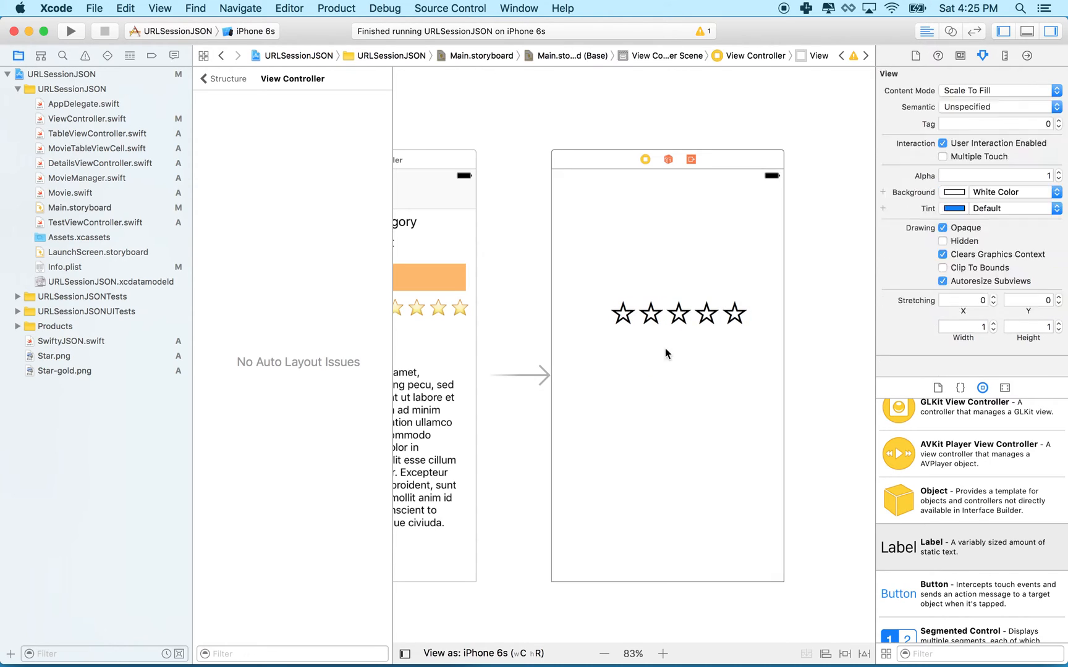
Step: Raise the five-star label's font to 63 pt so all stars show fully
left_click(677, 314)
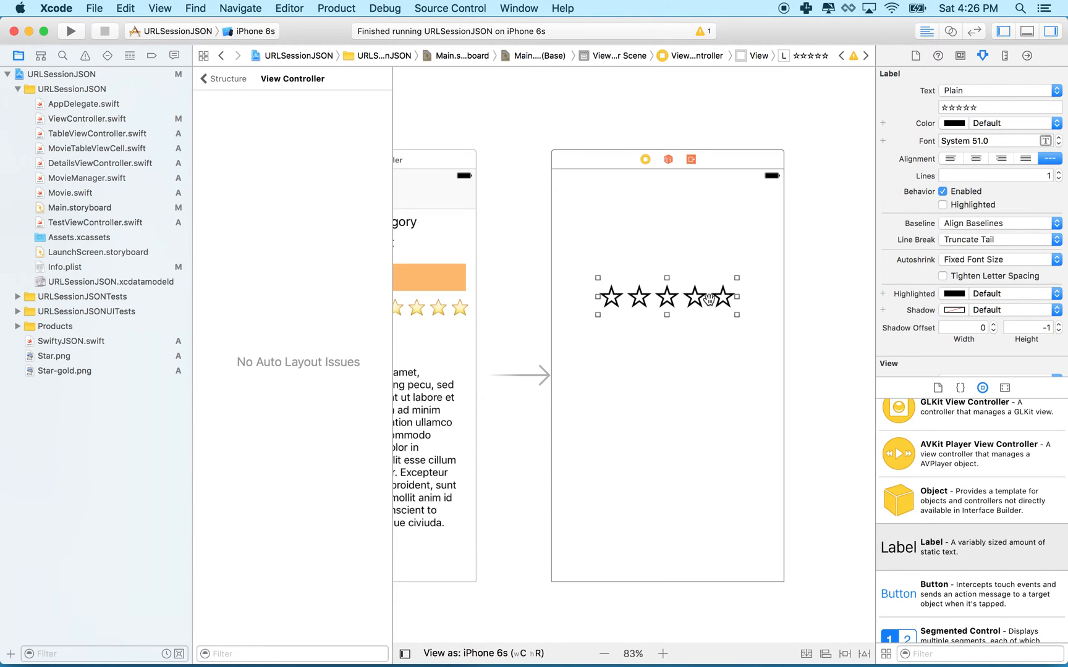
mouse_move(689, 304)
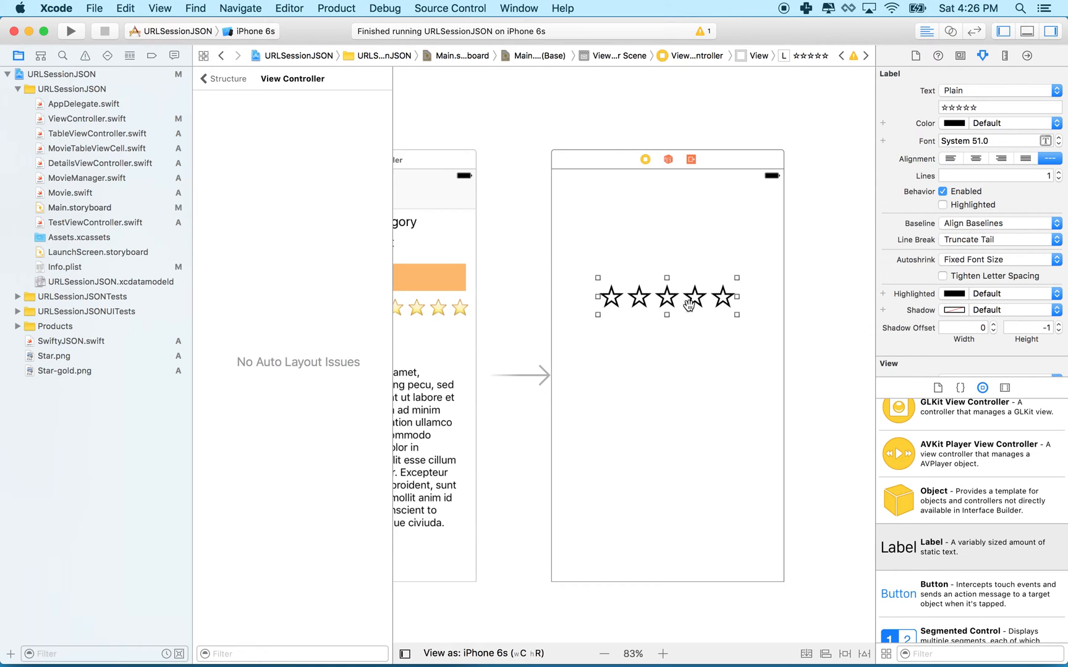
mouse_move(782, 431)
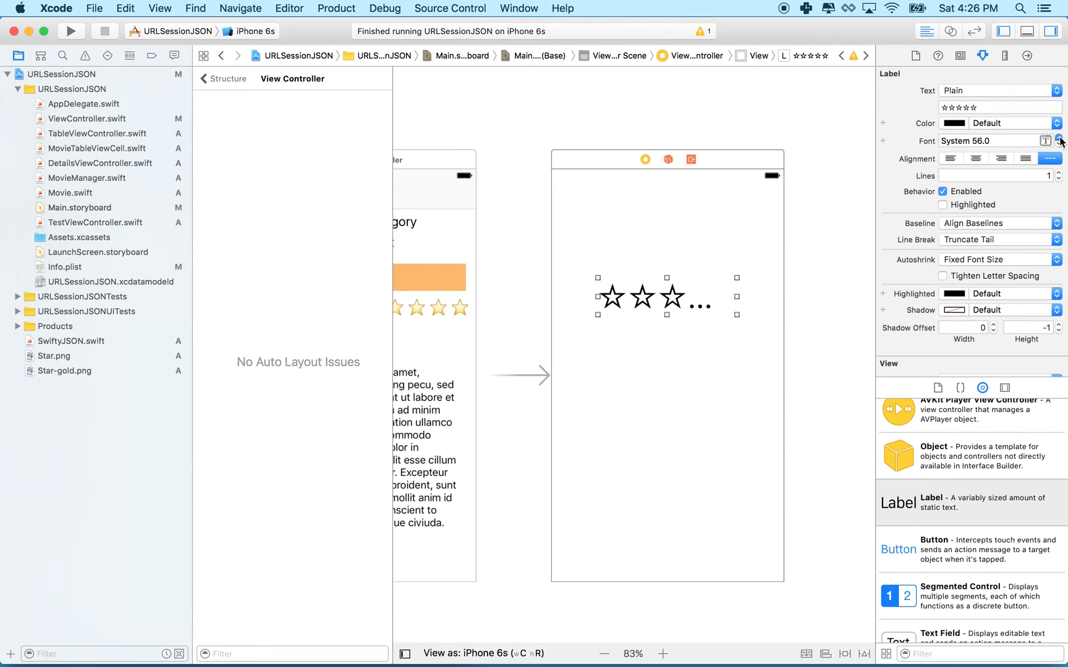
left_click(1057, 137)
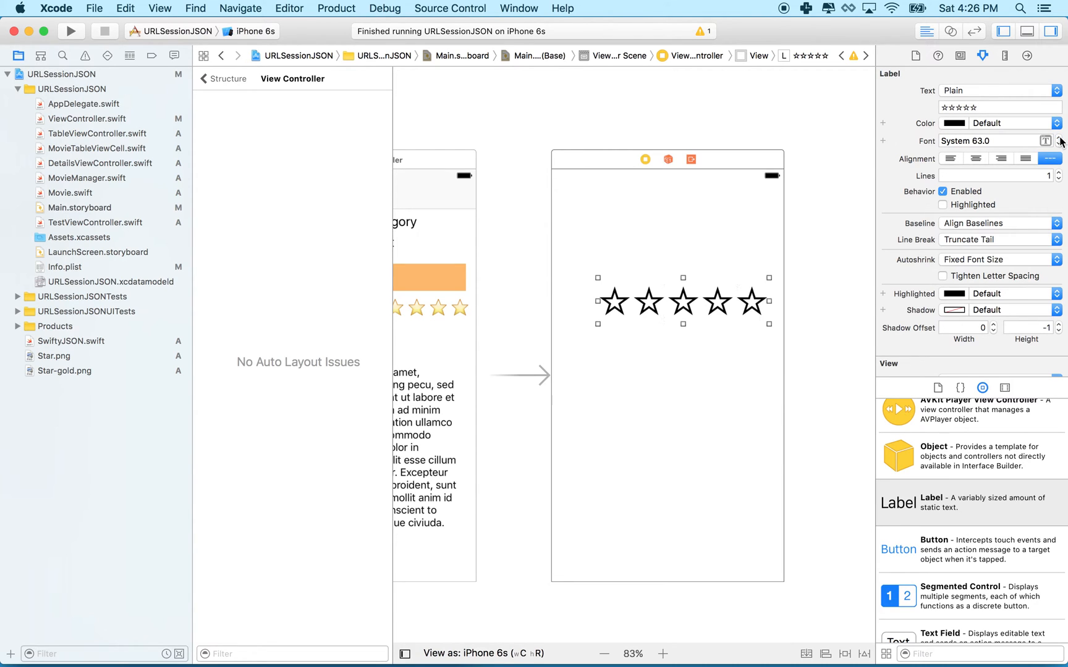
left_click(668, 303)
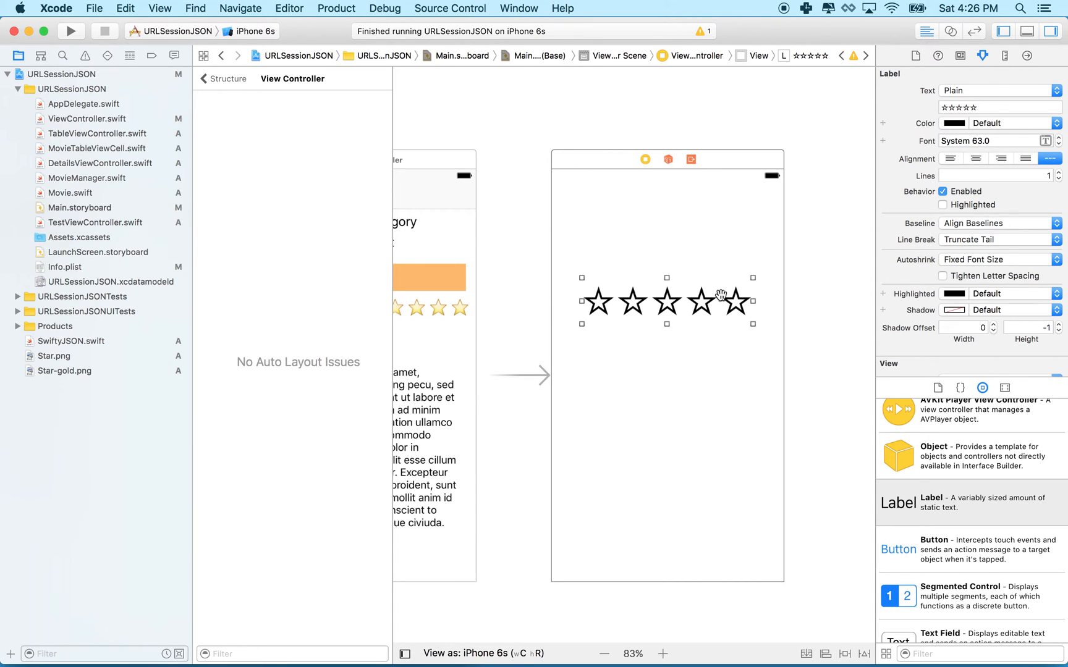
mouse_move(868, 553)
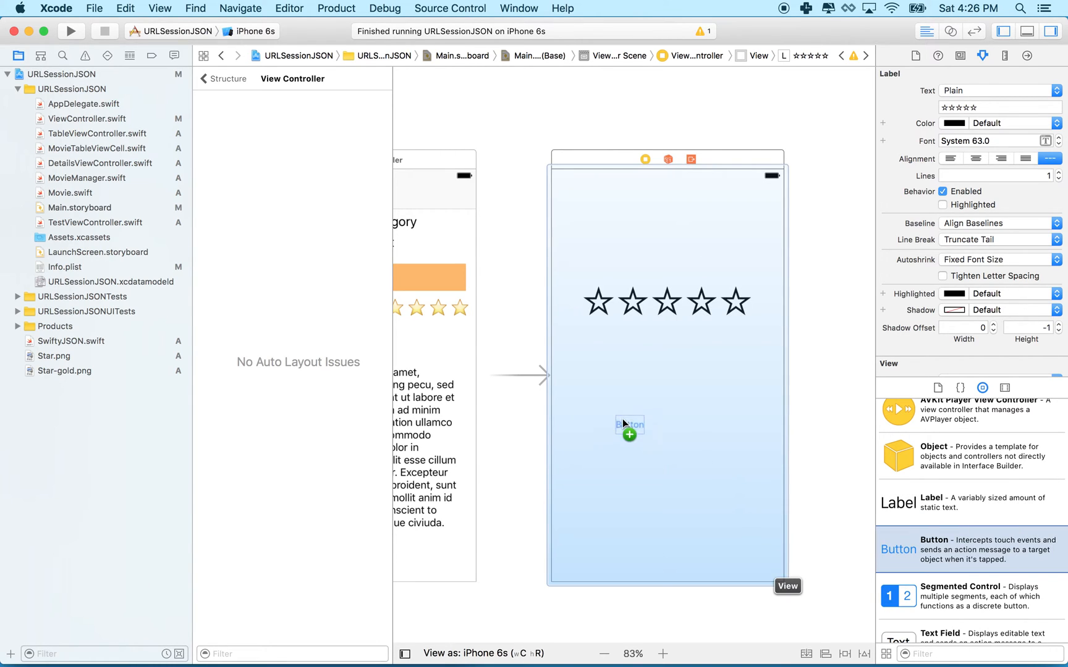
Step: Place a new Button below the star label at the left and begin editing its title
left_click_drag(627, 423, 599, 374)
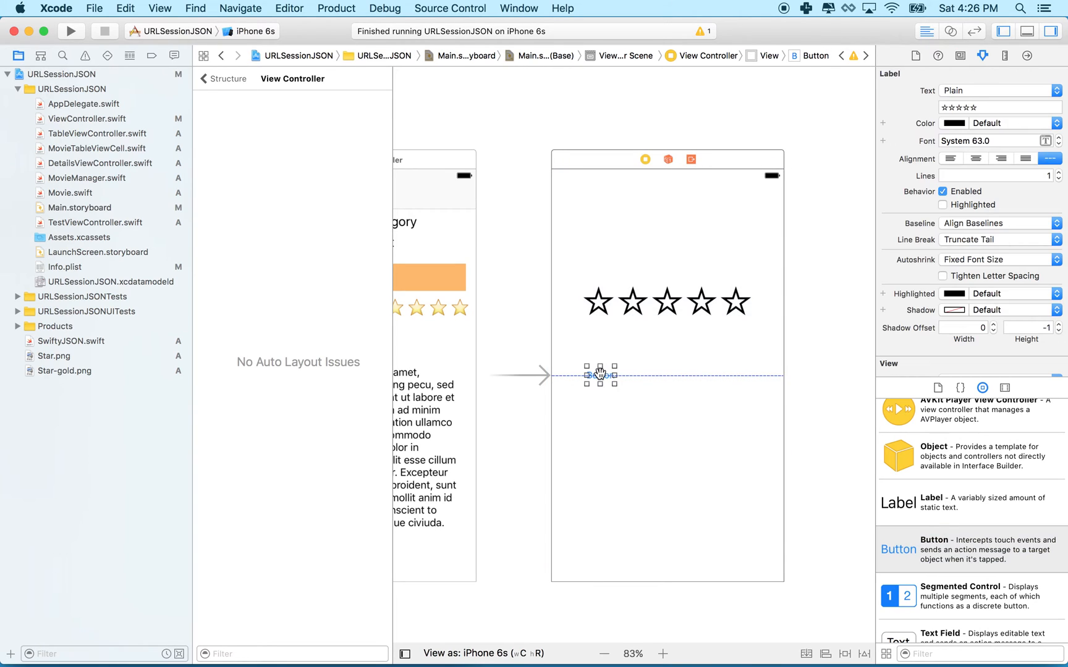
left_click(600, 375)
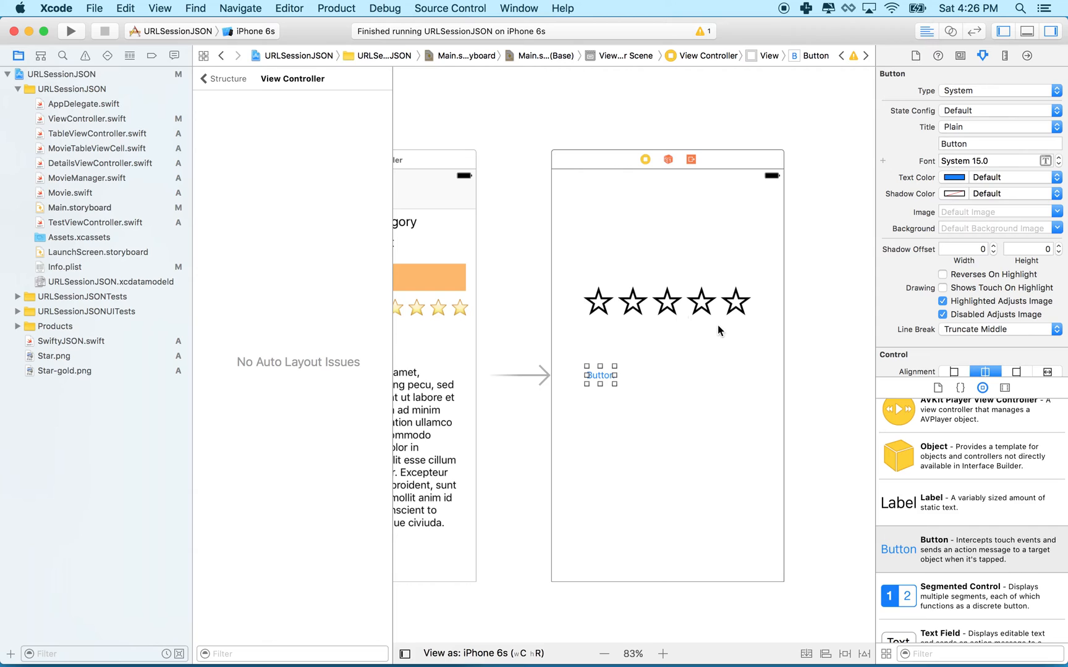
mouse_move(612, 354)
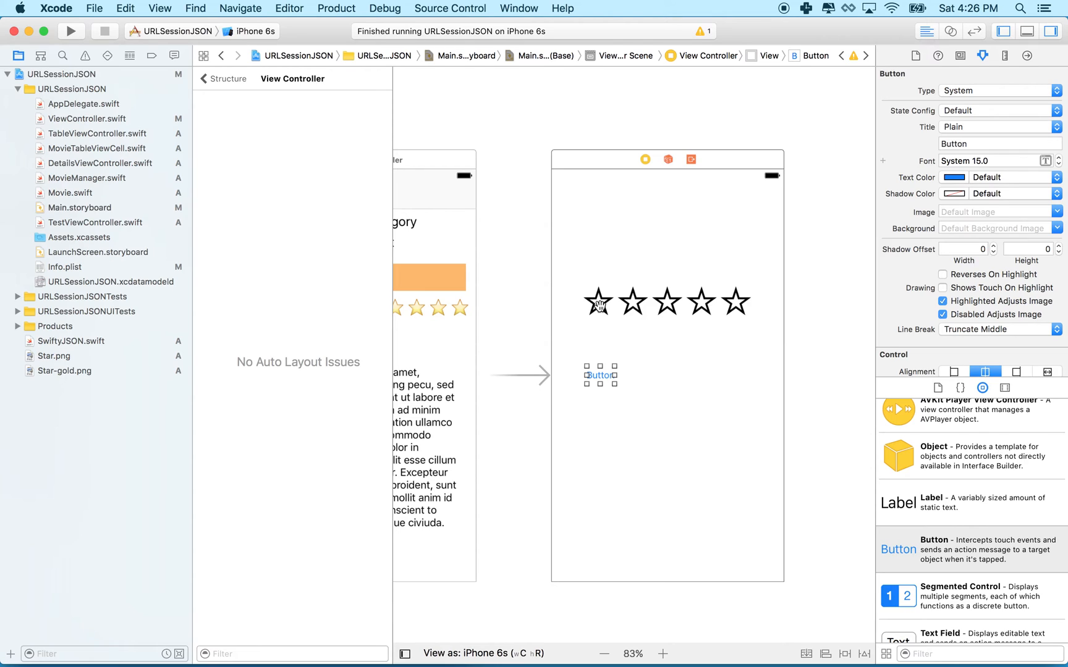
mouse_move(598, 368)
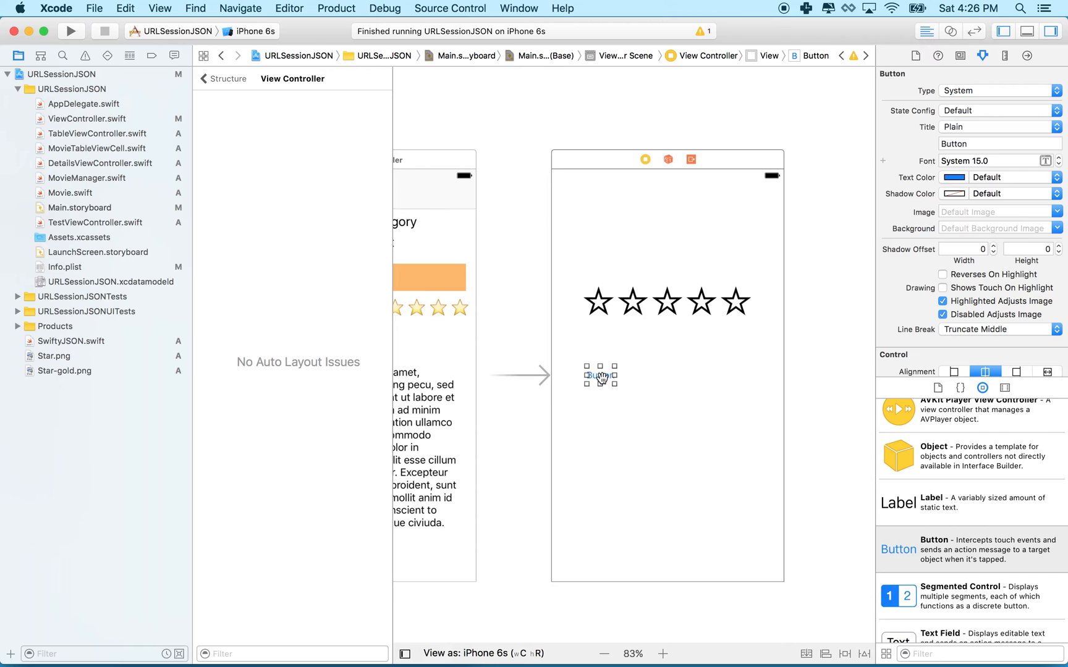
mouse_move(600, 375)
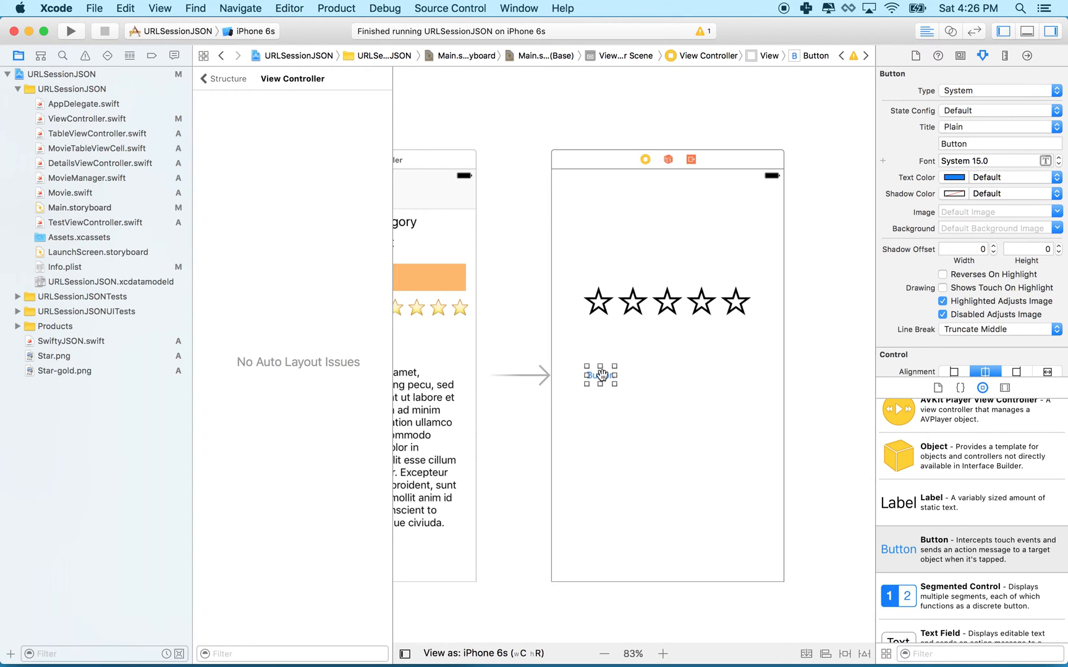
left_click(599, 374)
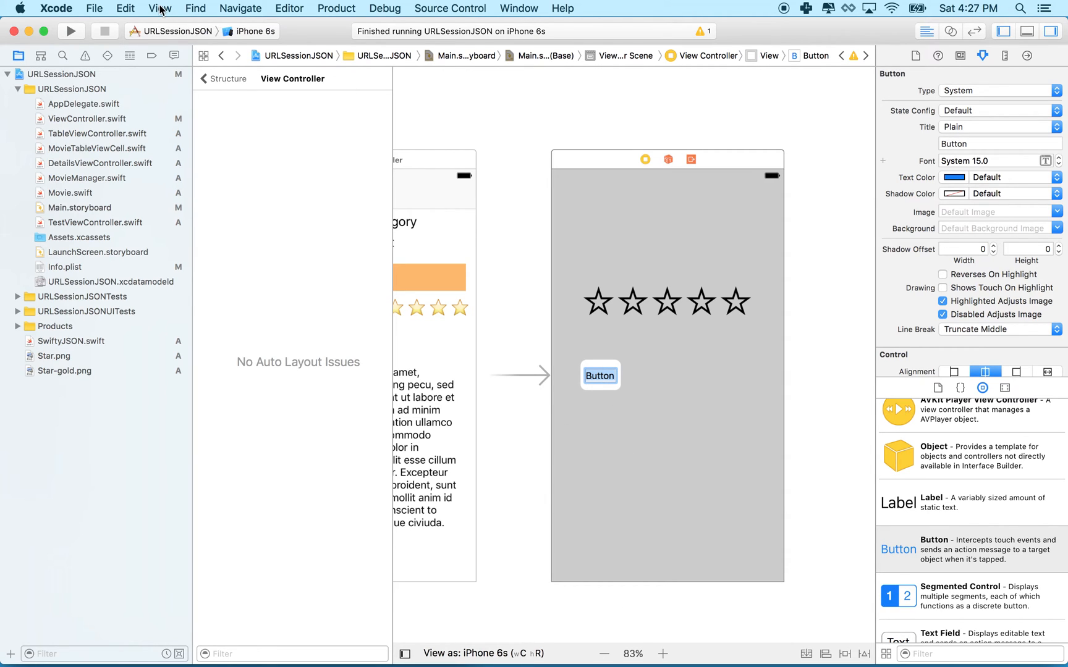
Step: Replace the button's 'Button' title with an outlined star from the symbols picker
left_click(125, 8)
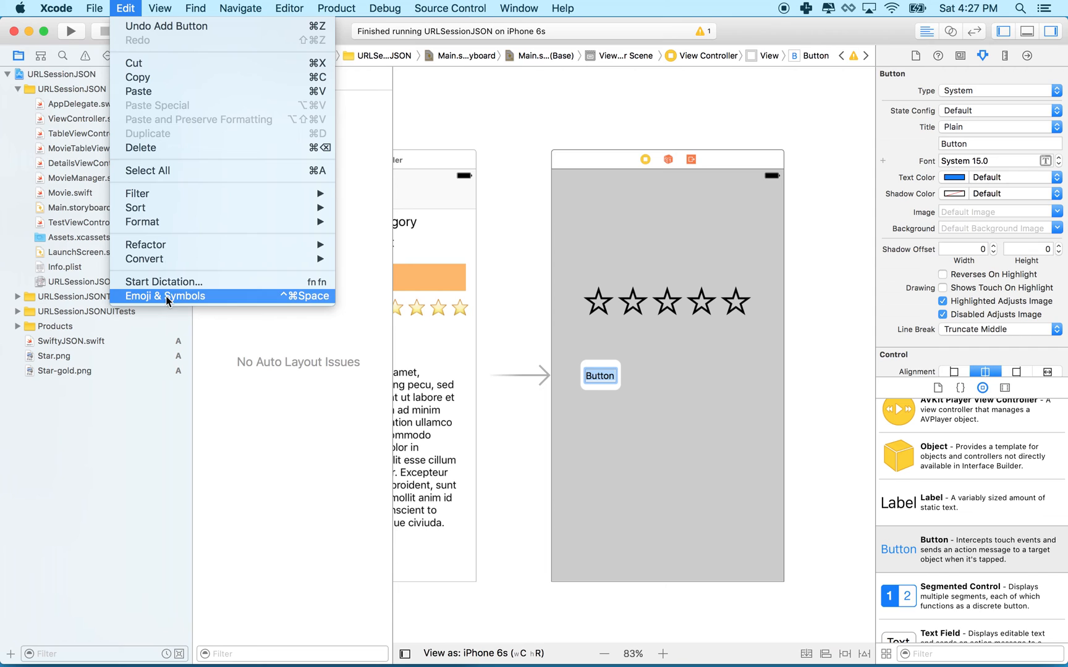
left_click(164, 295)
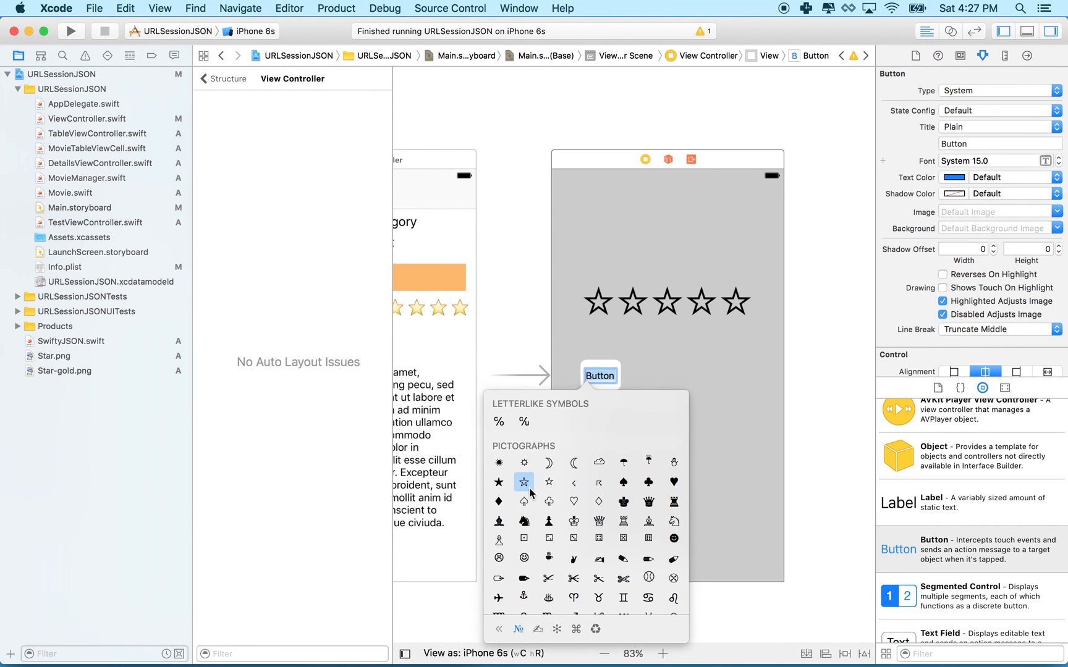
scroll("down", 3)
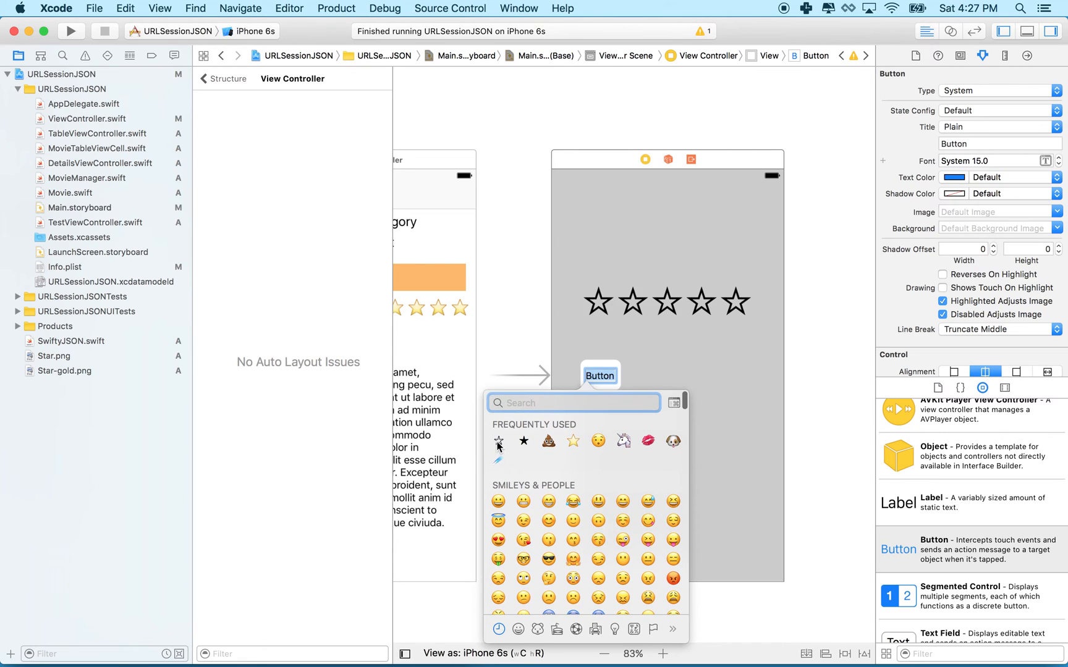
left_click(523, 441)
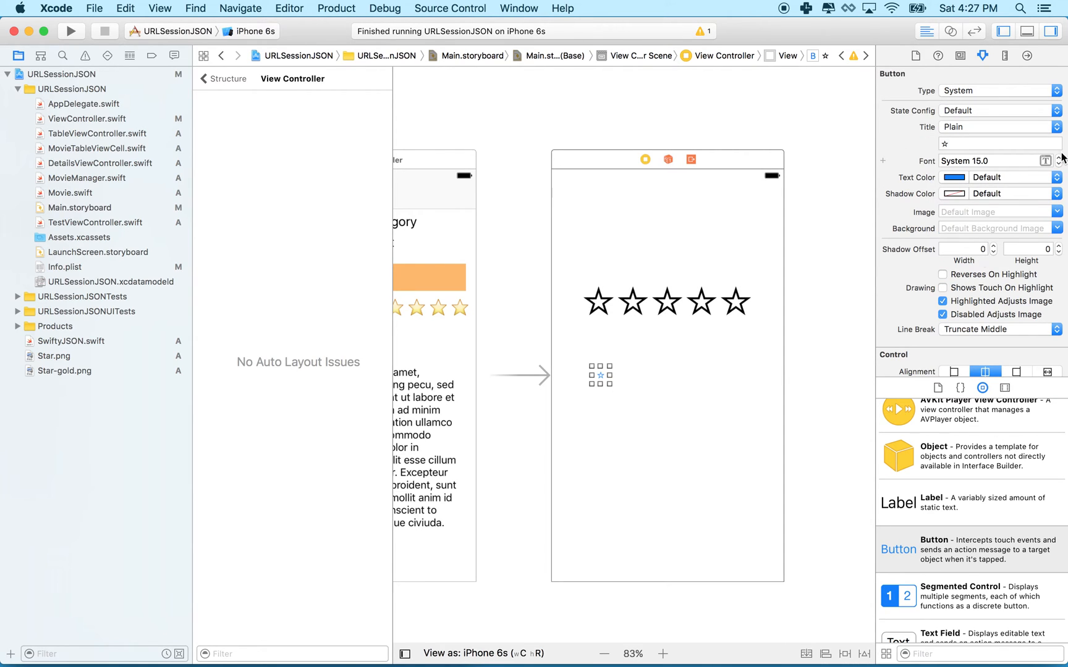
left_click(1057, 157)
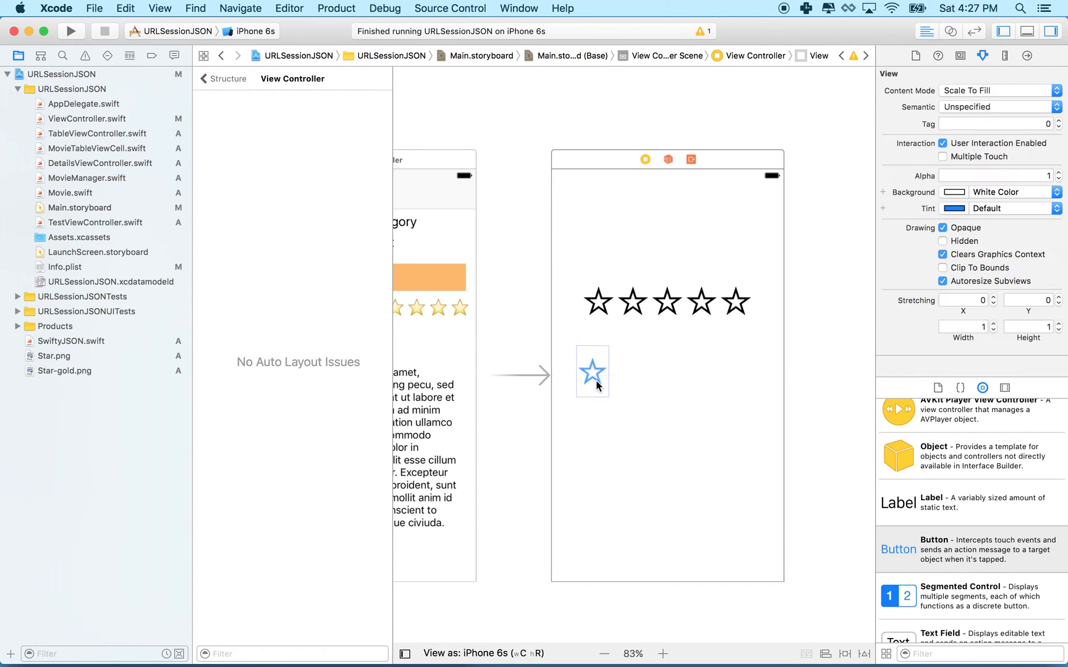
Step: Set the star button's title font to 60-point system font
left_click(592, 373)
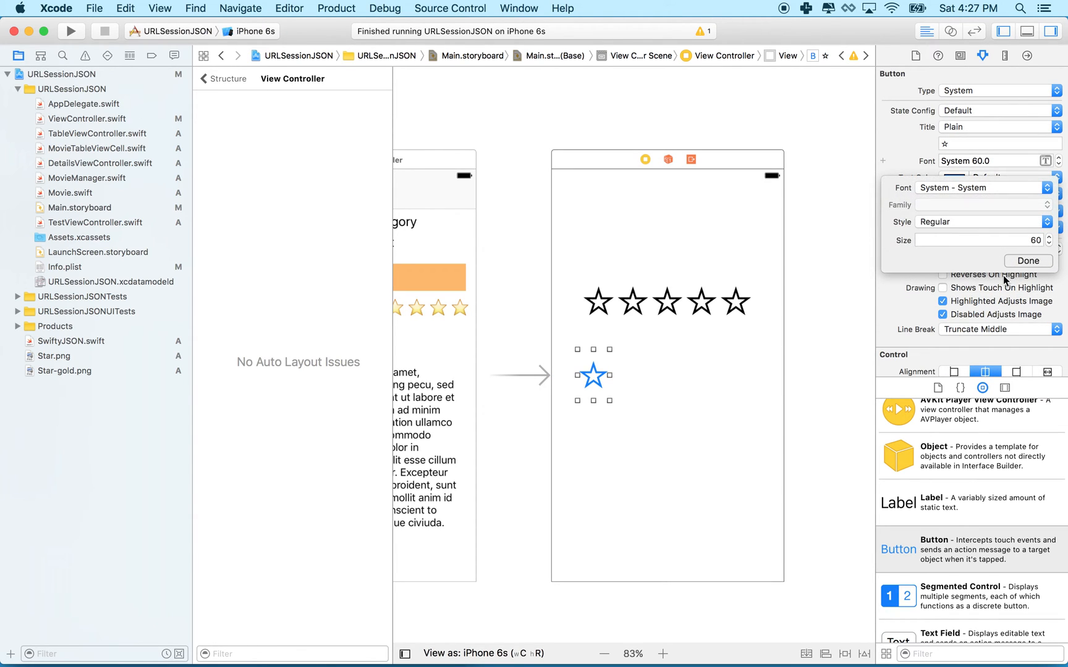
left_click(1025, 261)
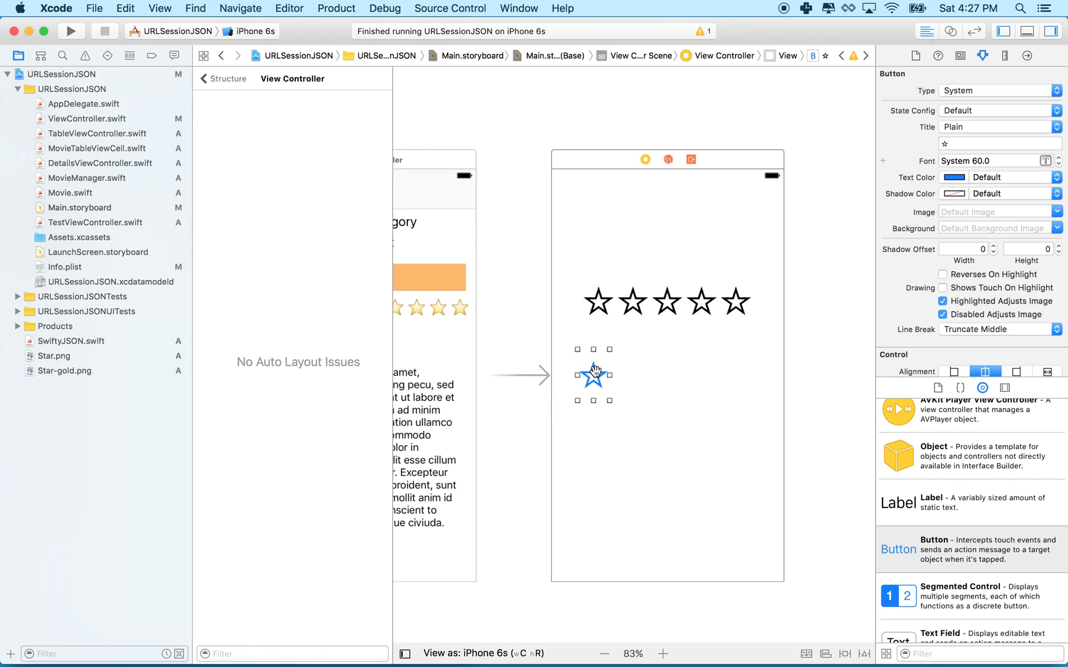
Step: Duplicate the star button until five 60-pt star buttons sit in a row
left_click_drag(593, 375, 629, 373)
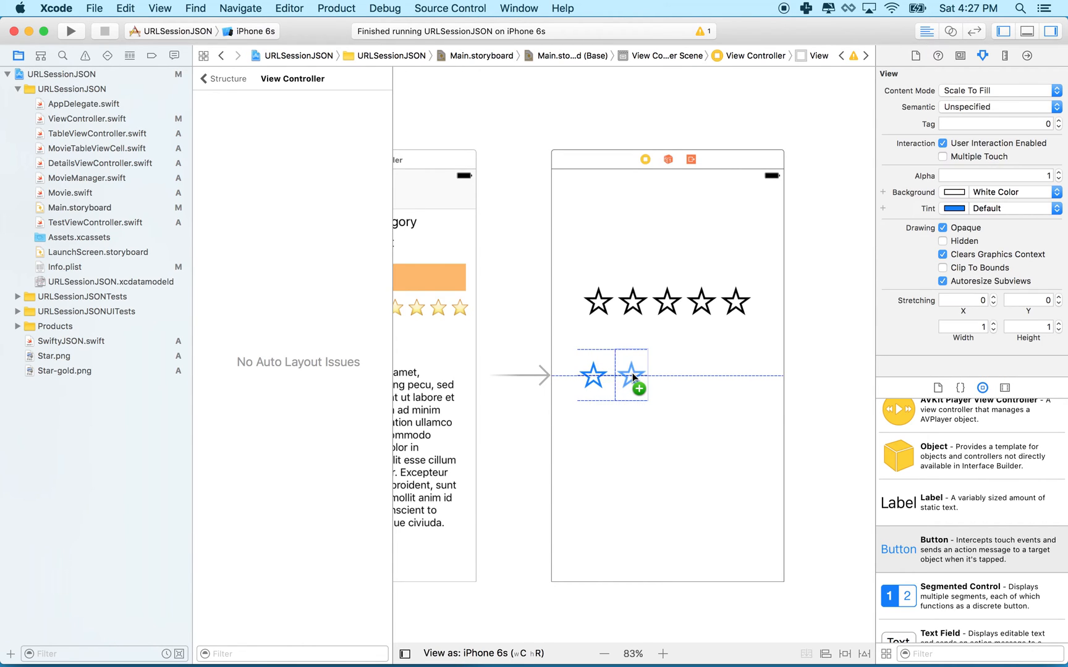
left_click(635, 375)
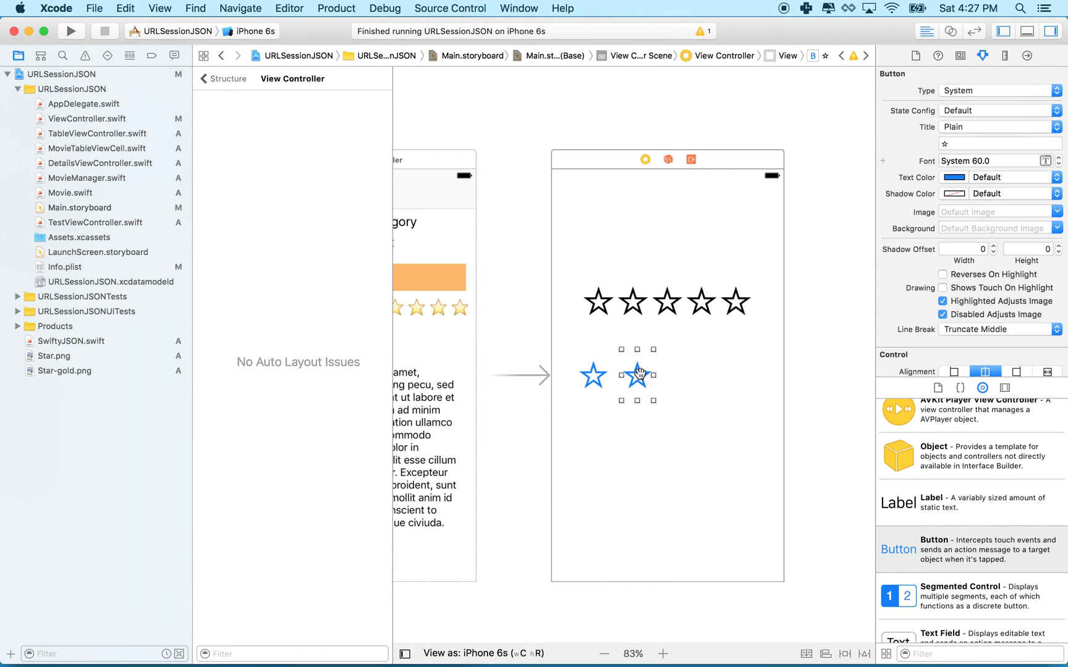
left_click_drag(636, 374, 681, 379)
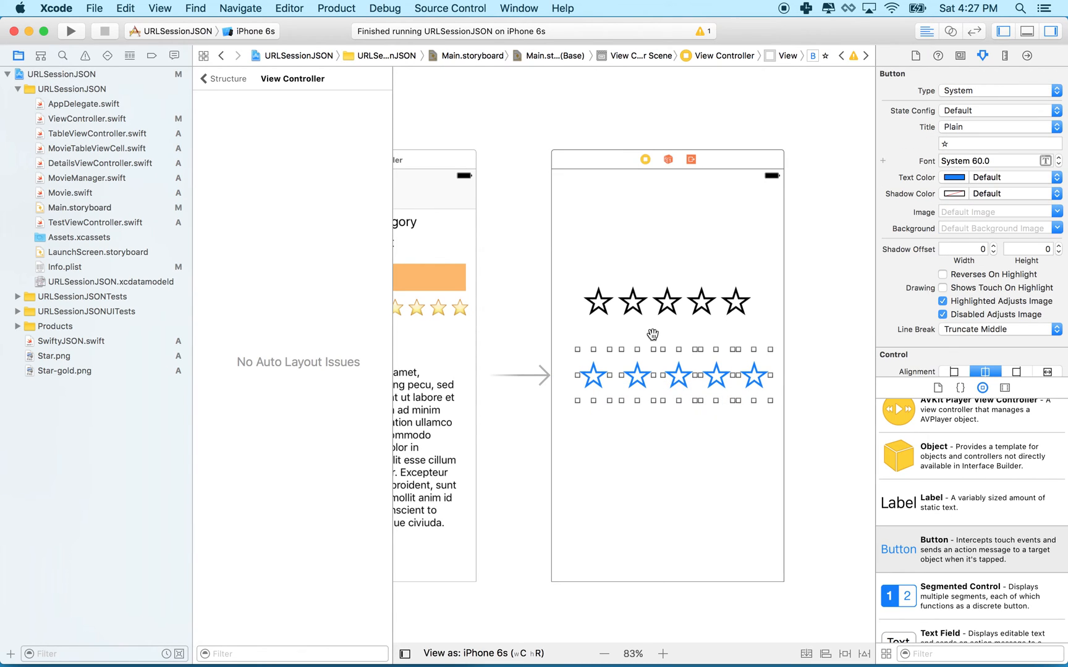
mouse_move(720, 303)
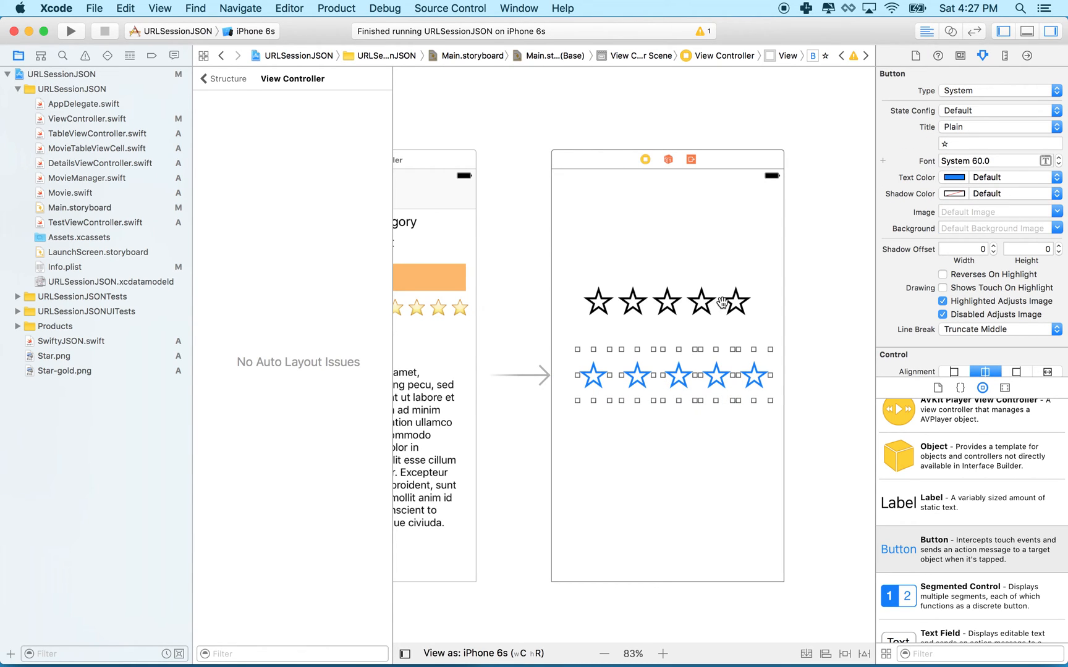
mouse_move(596, 303)
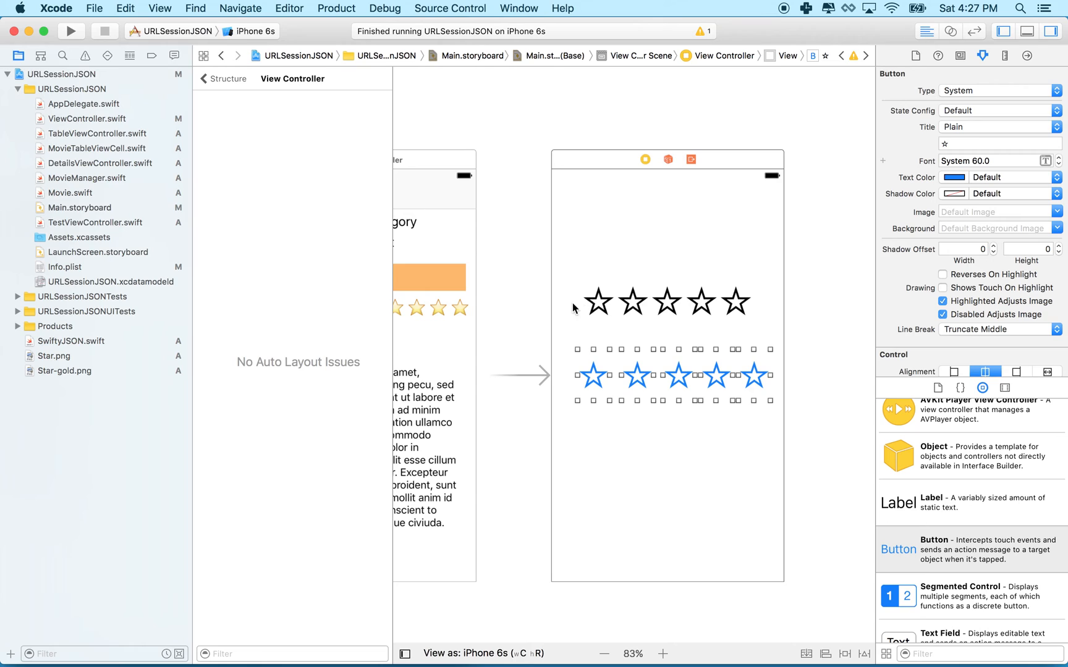
mouse_move(799, 319)
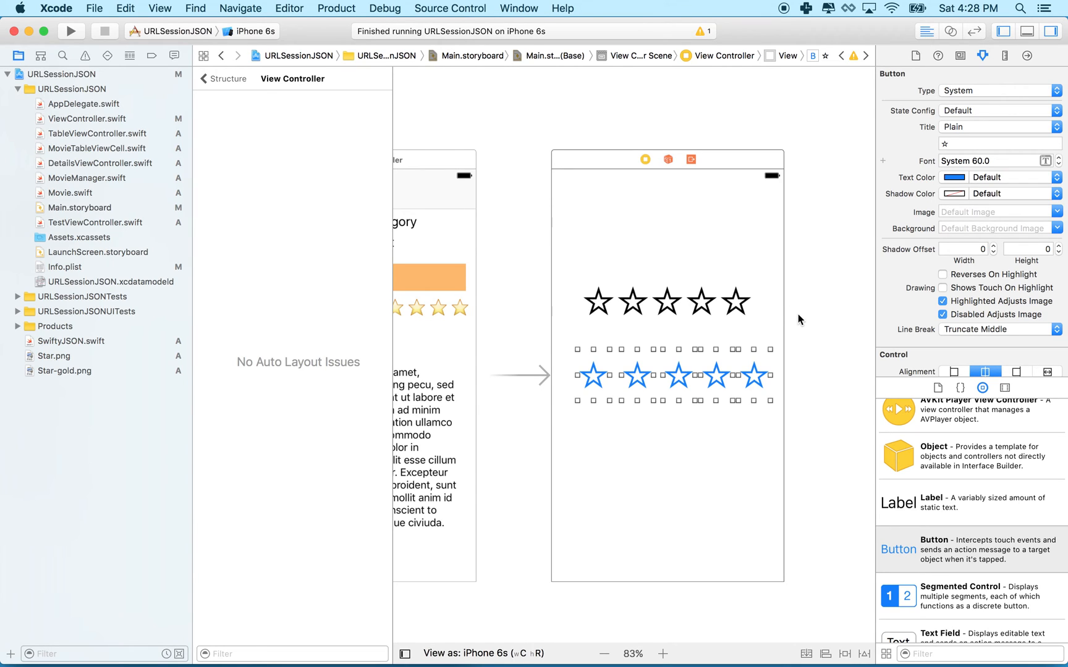
mouse_move(604, 398)
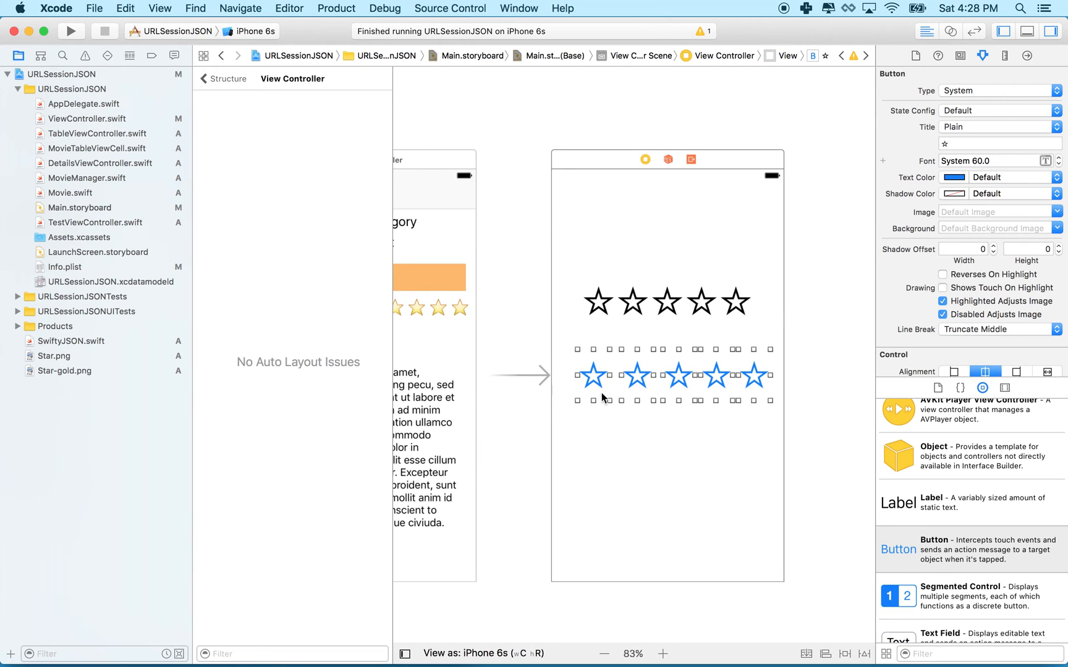
mouse_move(758, 380)
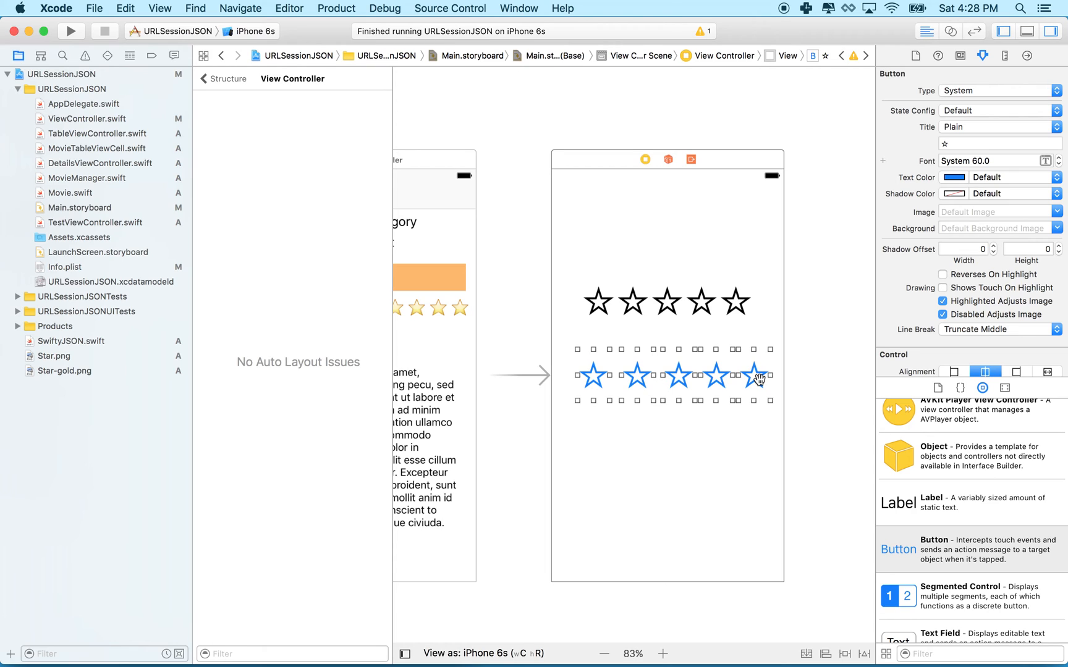
mouse_move(686, 408)
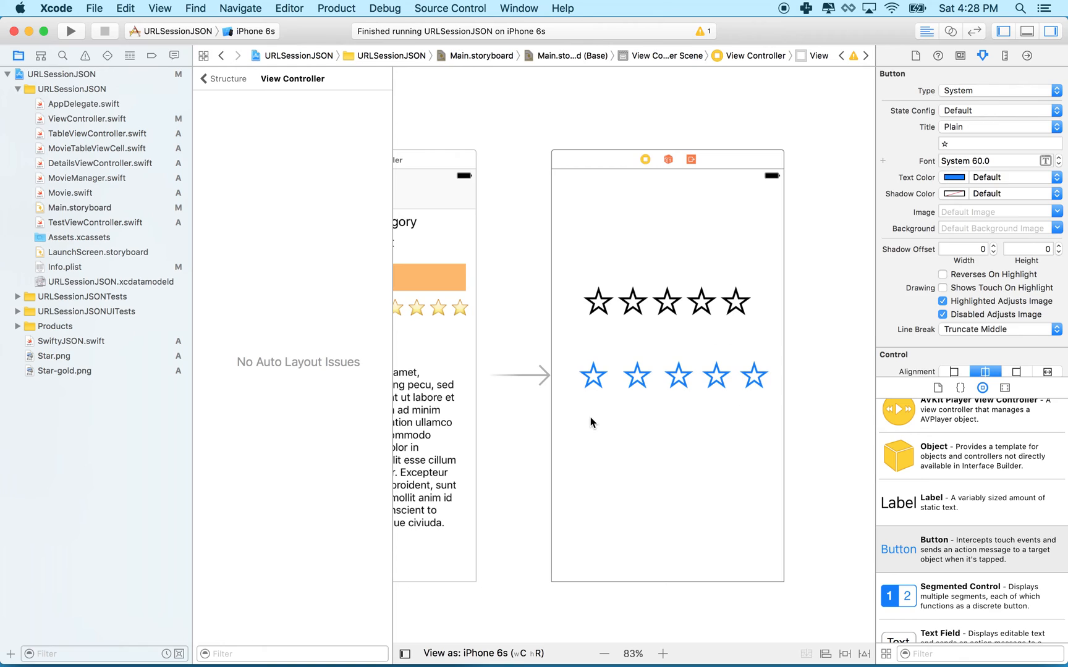
Step: Select all five star buttons for embedding in a horizontal stack view
left_click(673, 376)
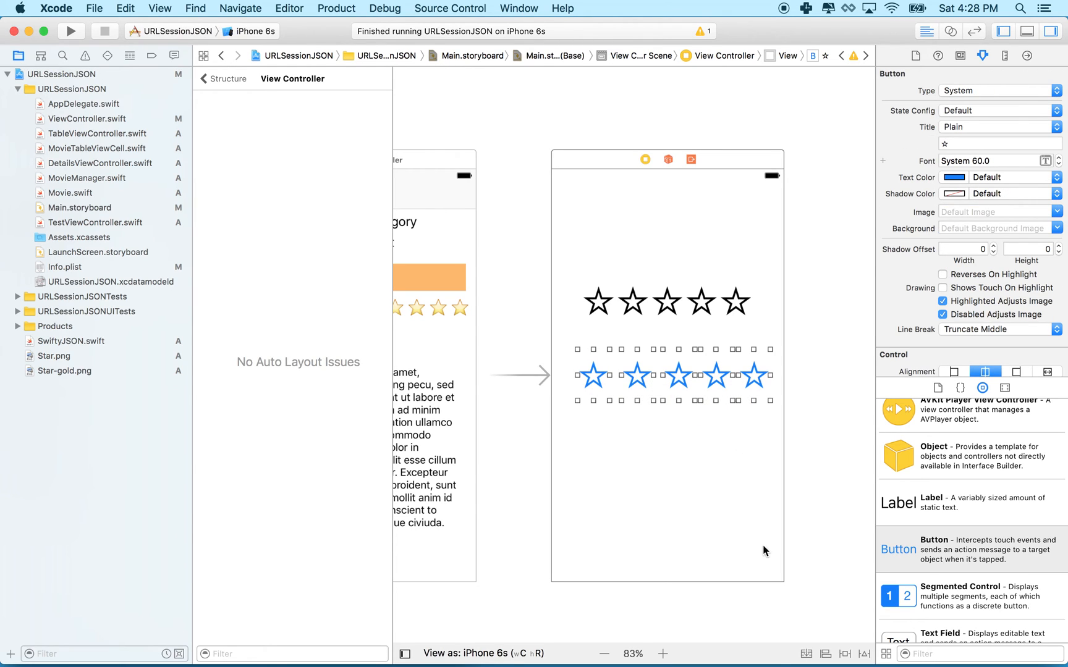
mouse_move(802, 619)
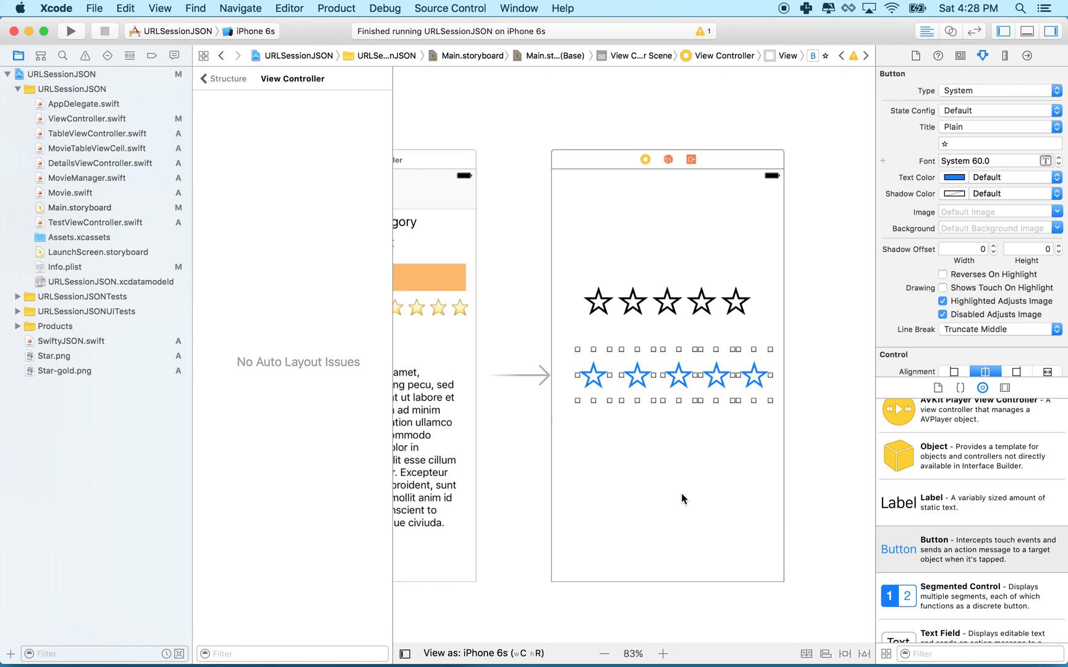
mouse_move(741, 533)
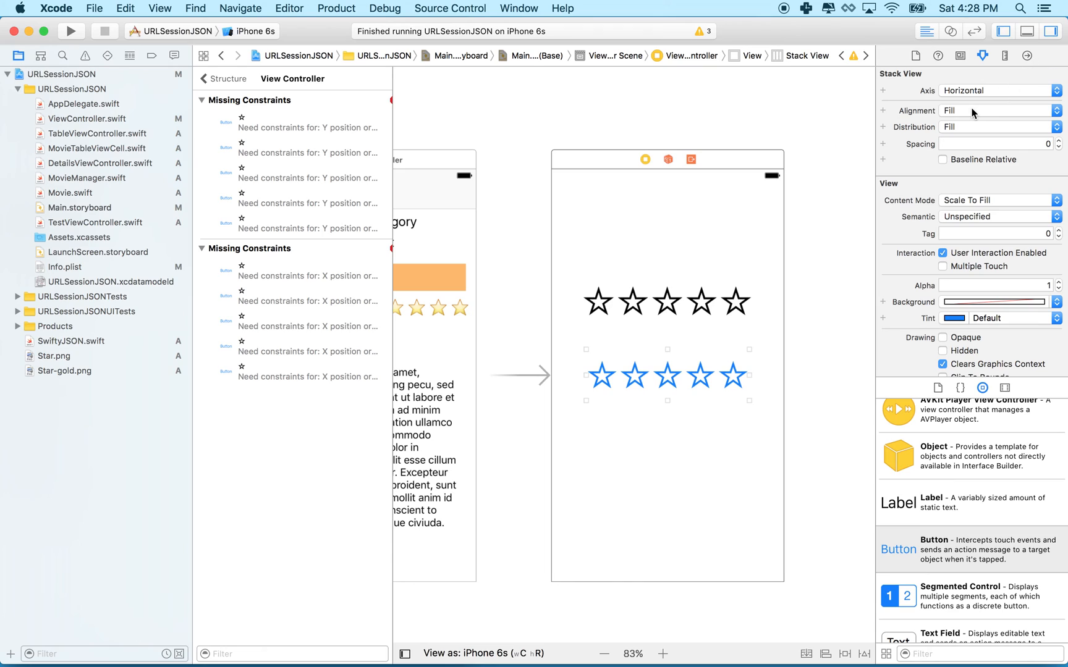
mouse_move(716, 376)
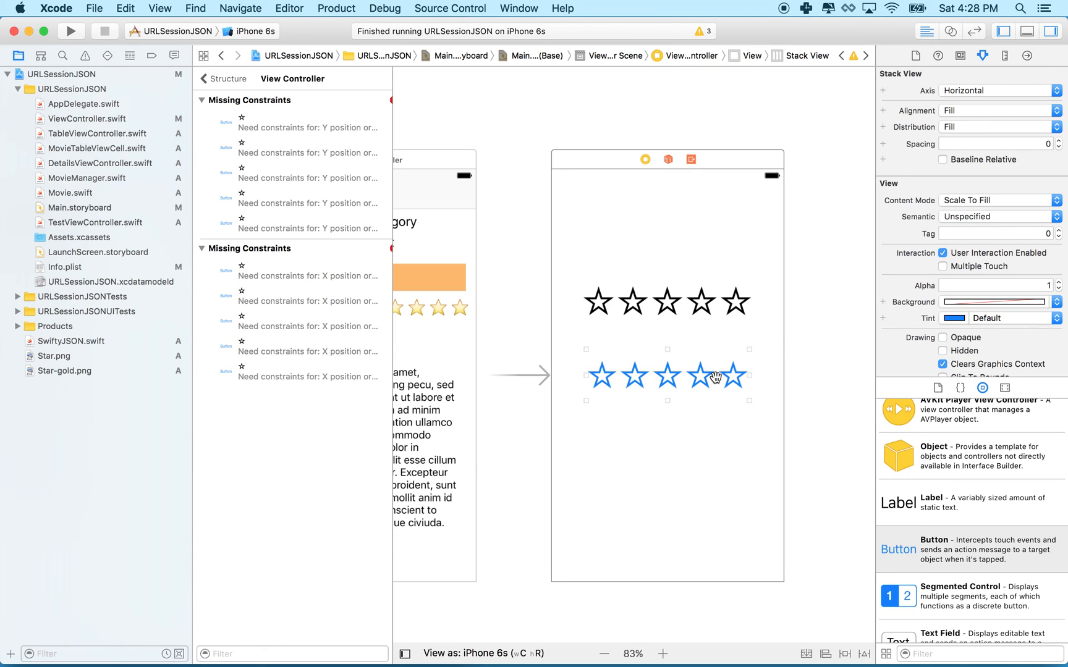
mouse_move(933, 136)
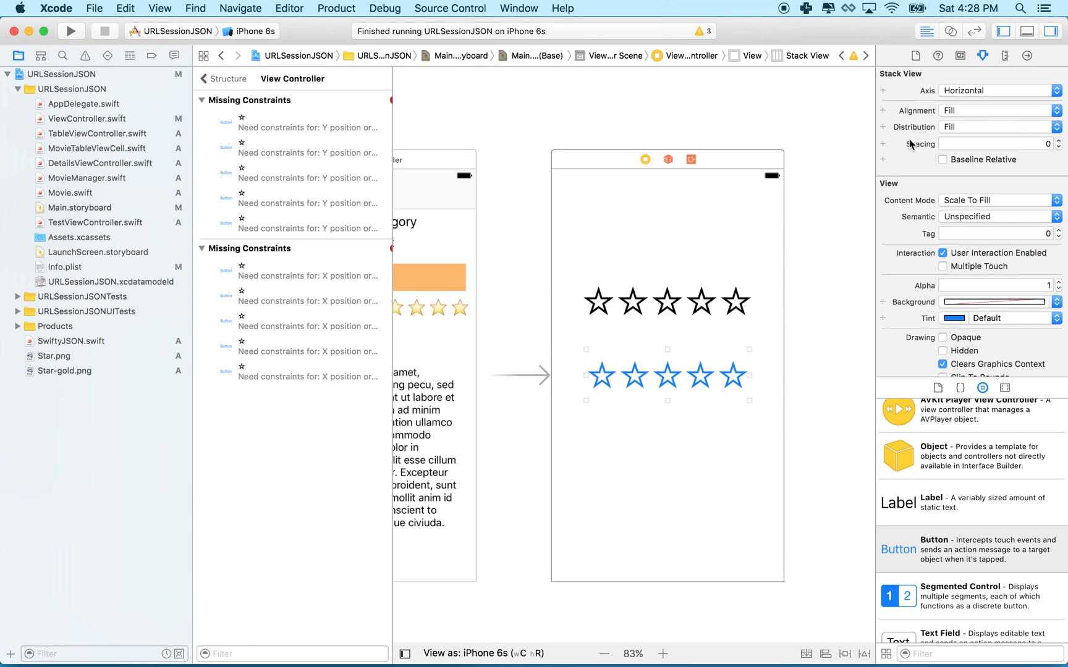
Step: Set the stack view's Spacing to 8 points between the star buttons
left_click(1057, 141)
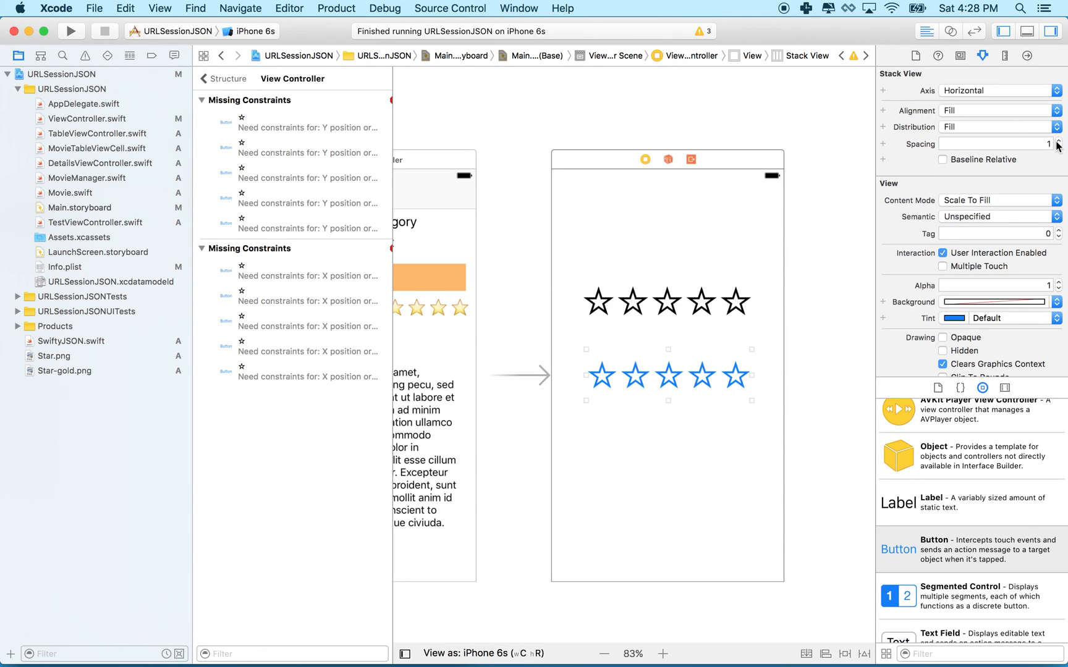
left_click(1058, 140)
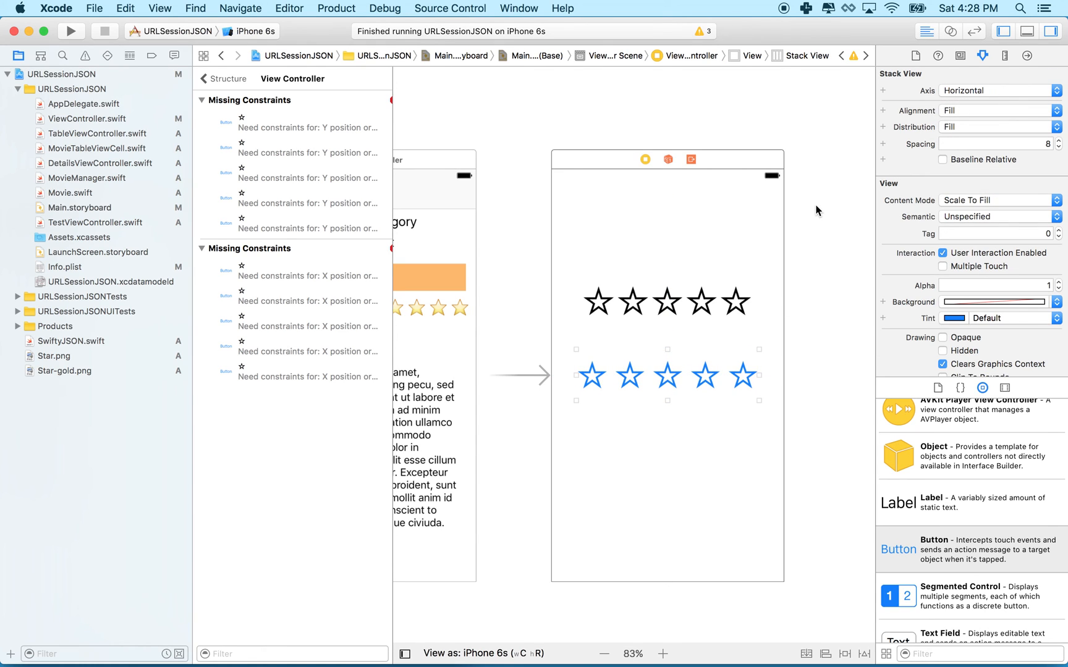
mouse_move(916, 174)
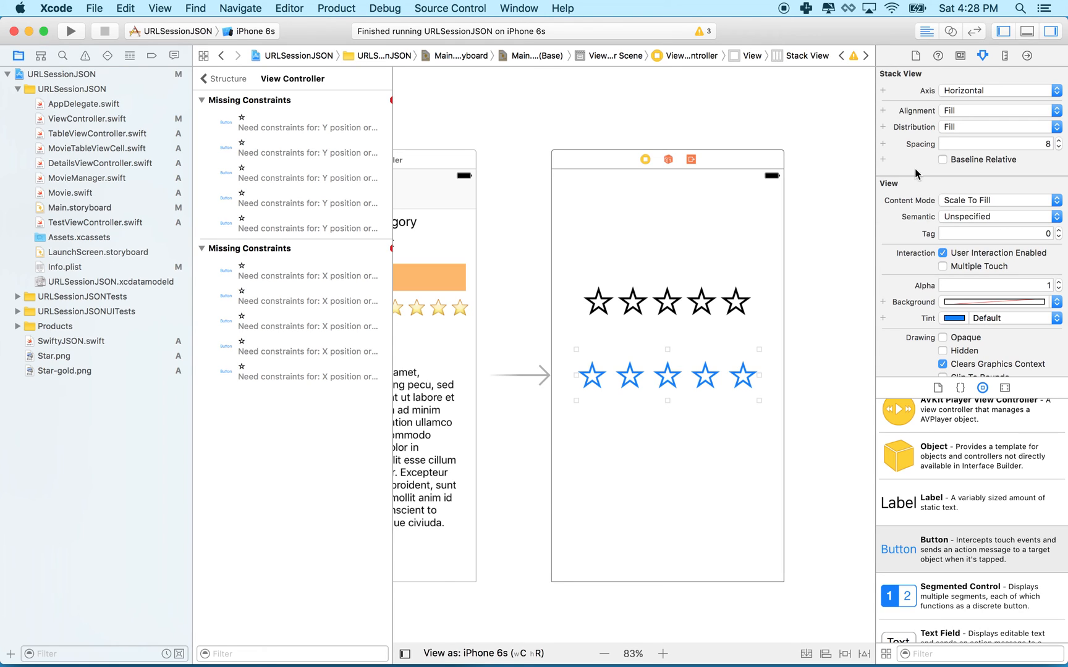
mouse_move(991, 171)
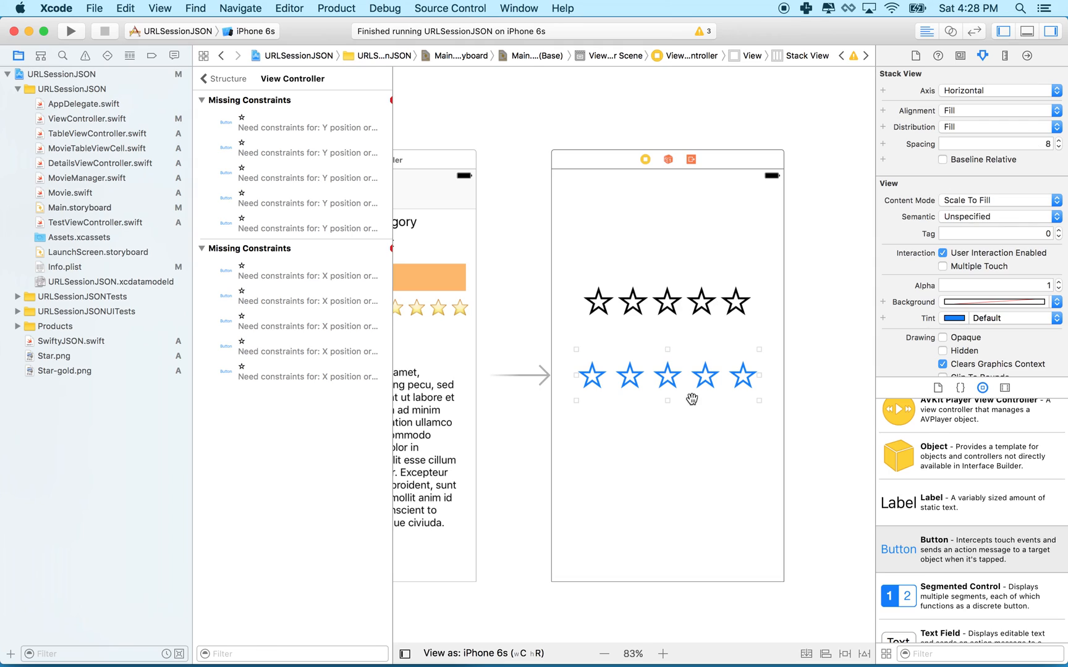
mouse_move(664, 446)
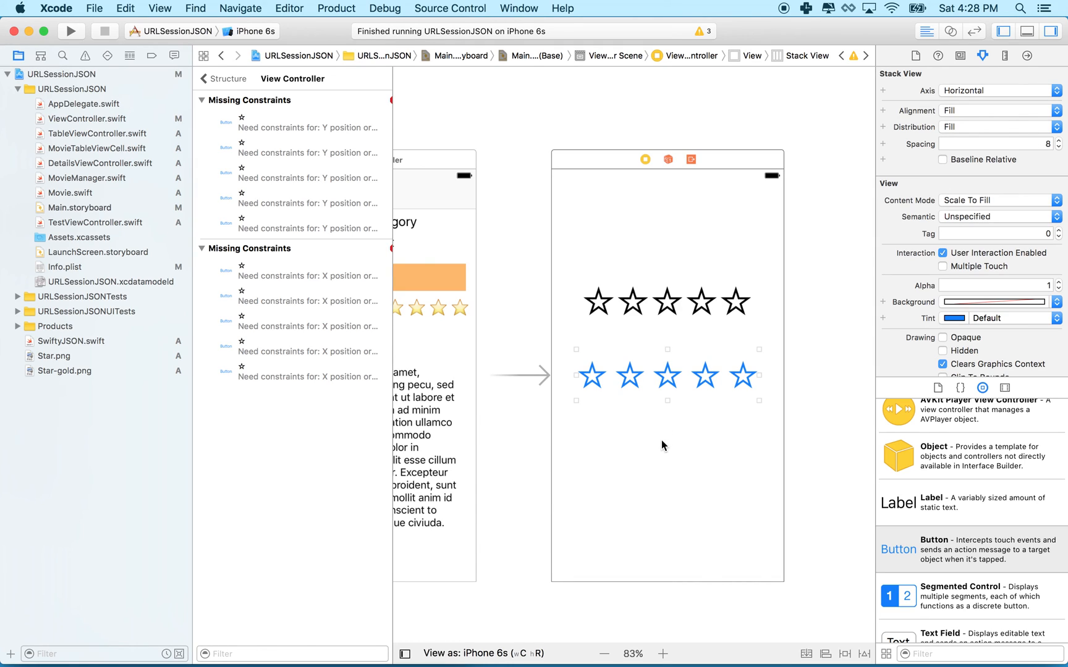
mouse_move(645, 341)
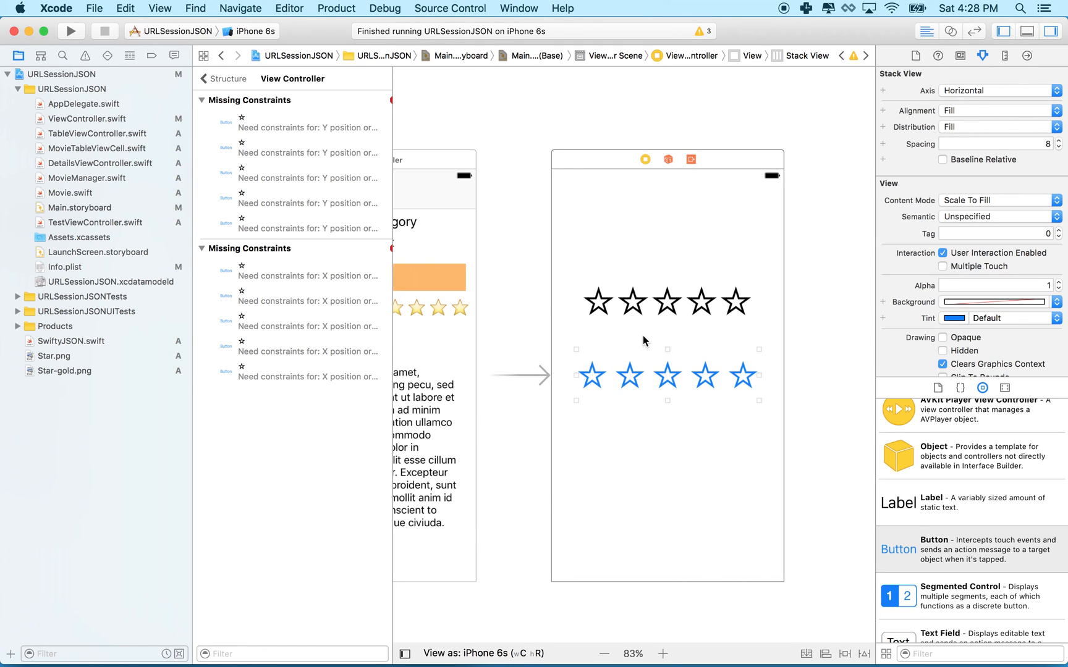
mouse_move(703, 351)
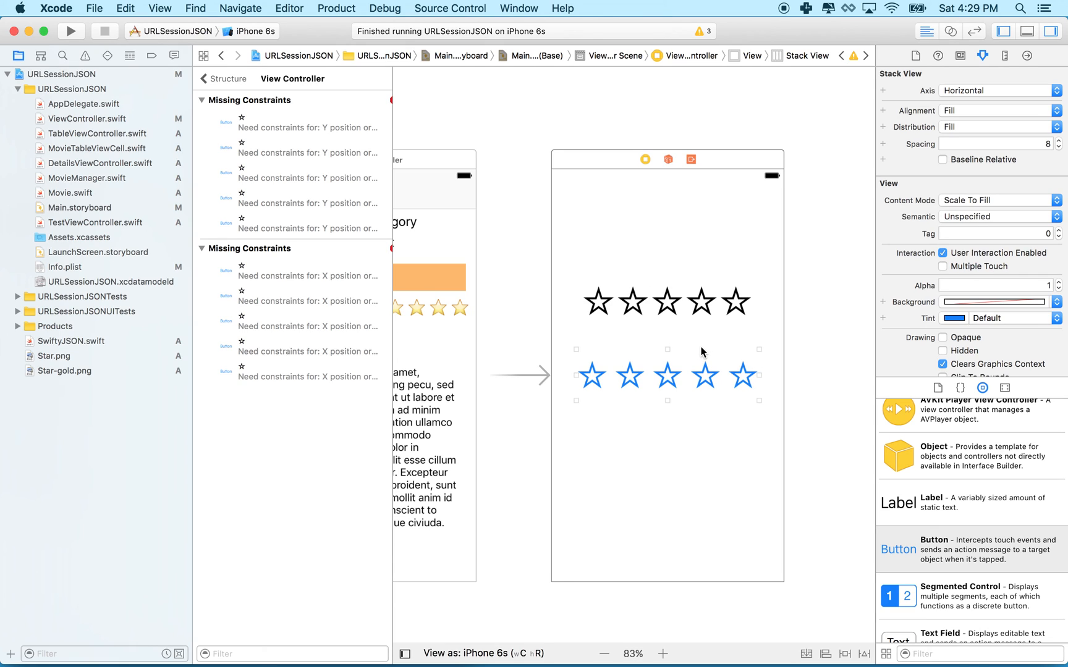
mouse_move(616, 341)
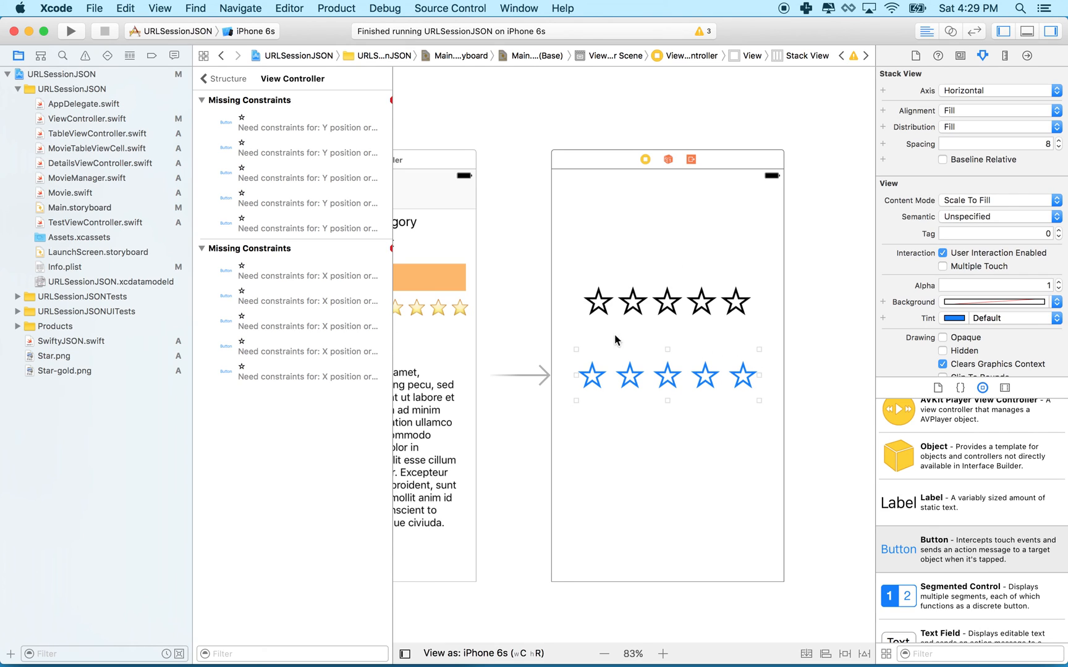
mouse_move(478, 304)
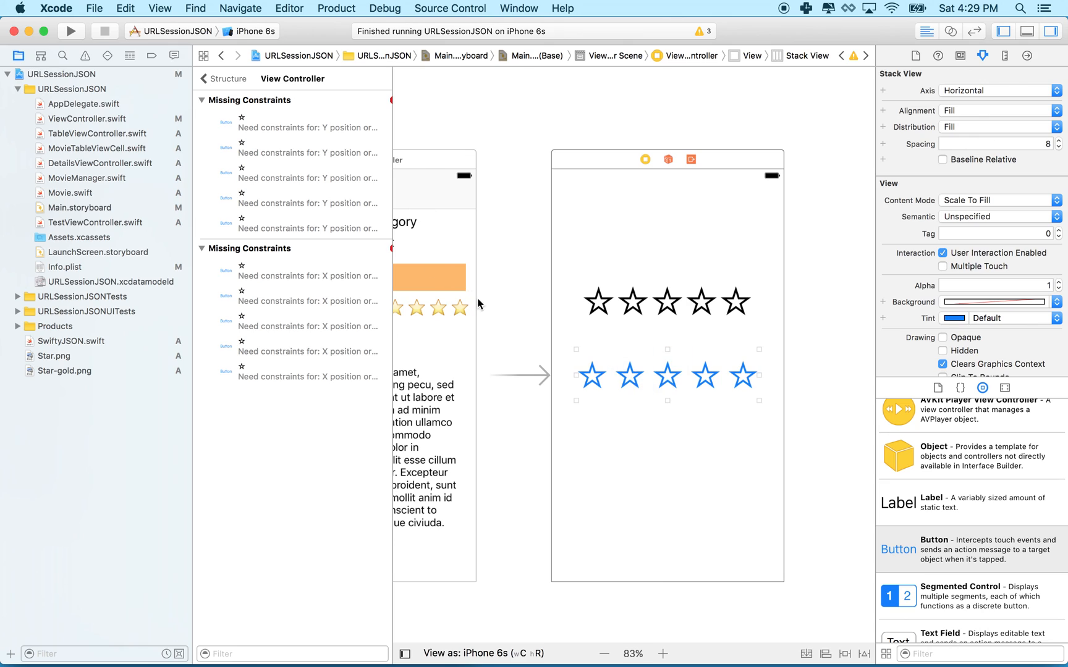
left_click(71, 31)
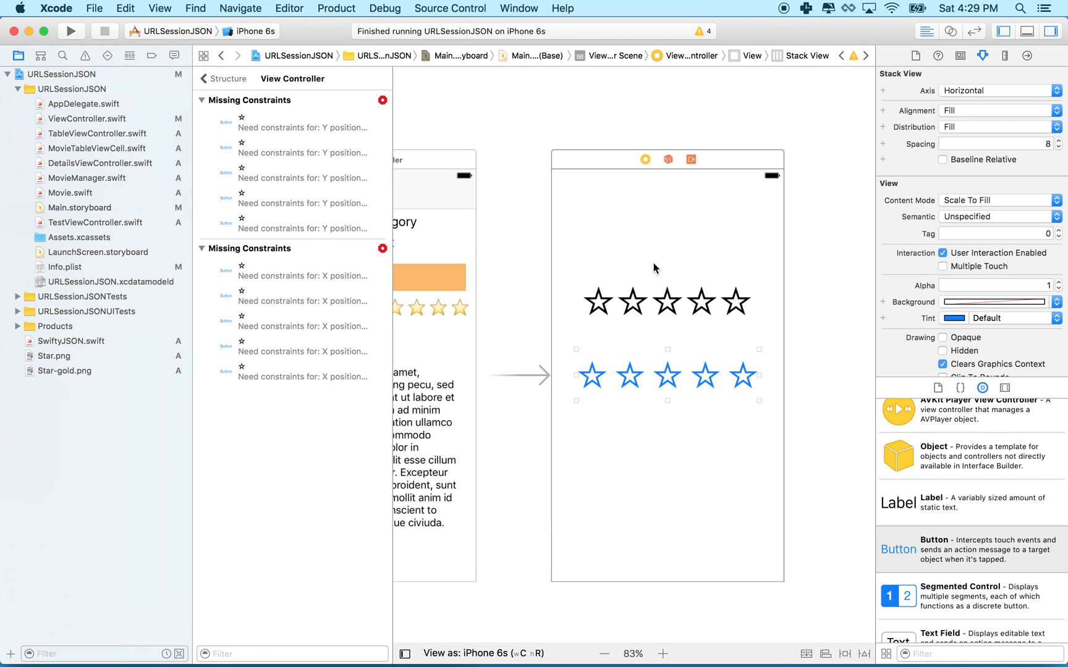
mouse_move(697, 259)
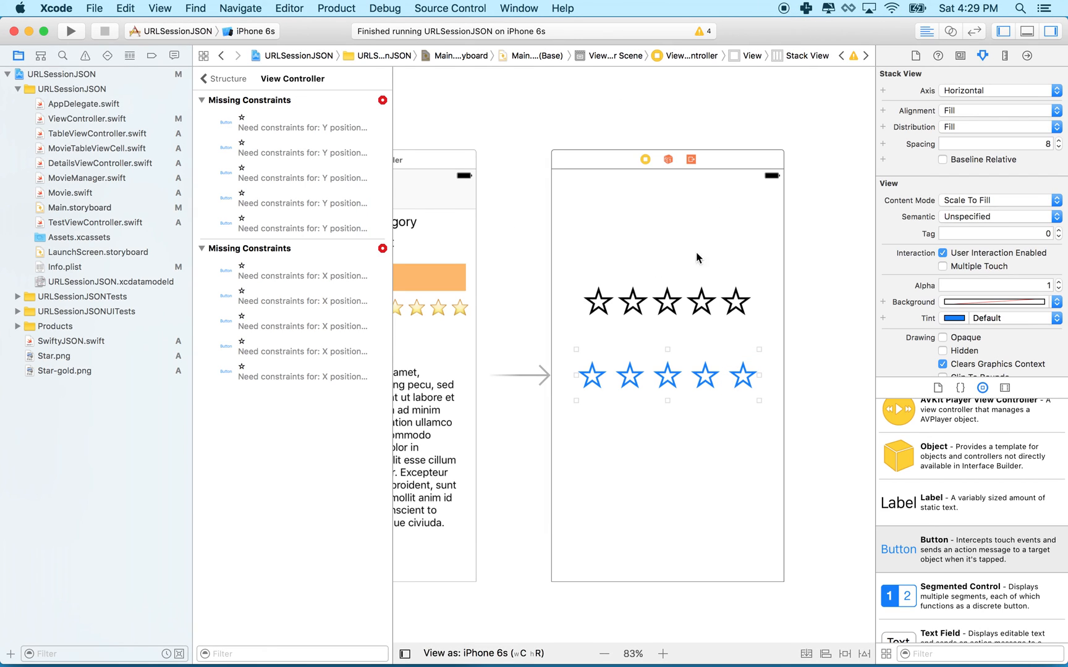